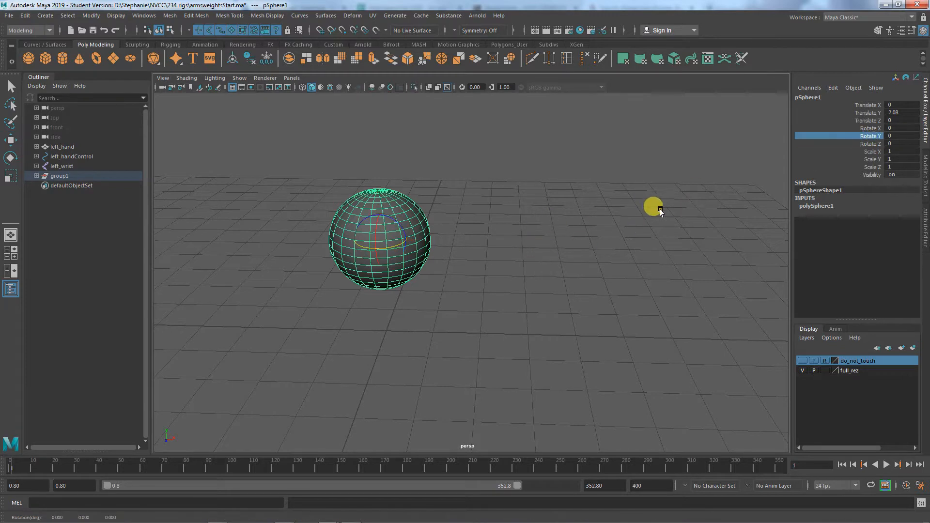
# Step: Rotate group1, then shift the view until the hand model appears beside the sphere
pyautogui.moveTo(652, 207); pyautogui.dragTo(611, 189)
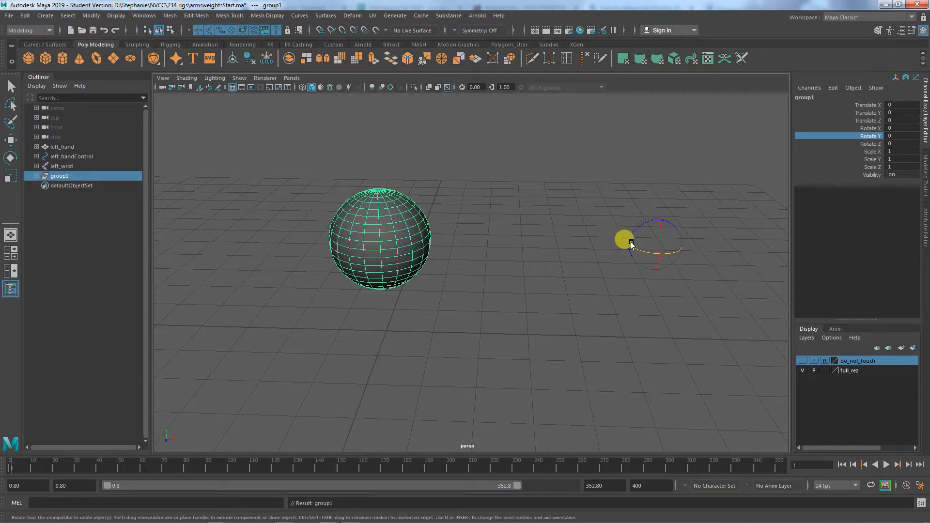
pyautogui.moveTo(630, 240); pyautogui.dragTo(638, 249)
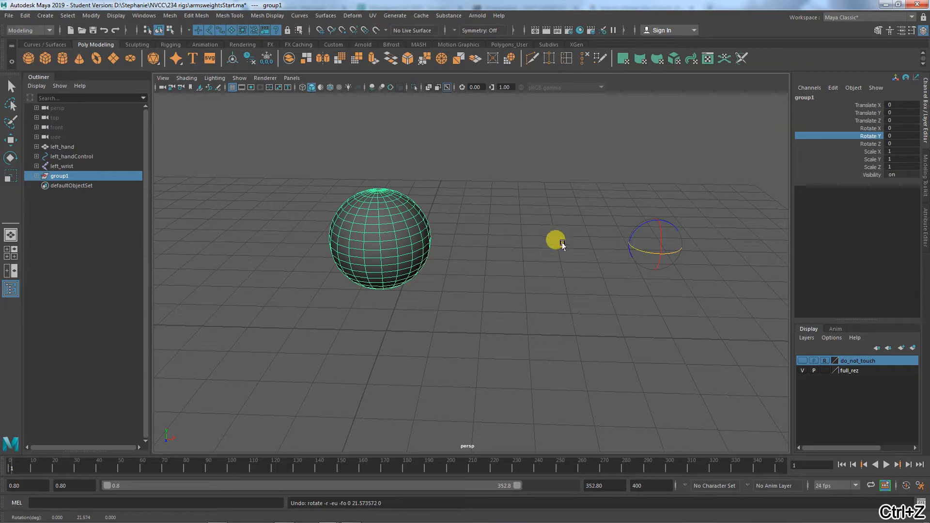
pyautogui.moveTo(554, 242); pyautogui.dragTo(496, 243)
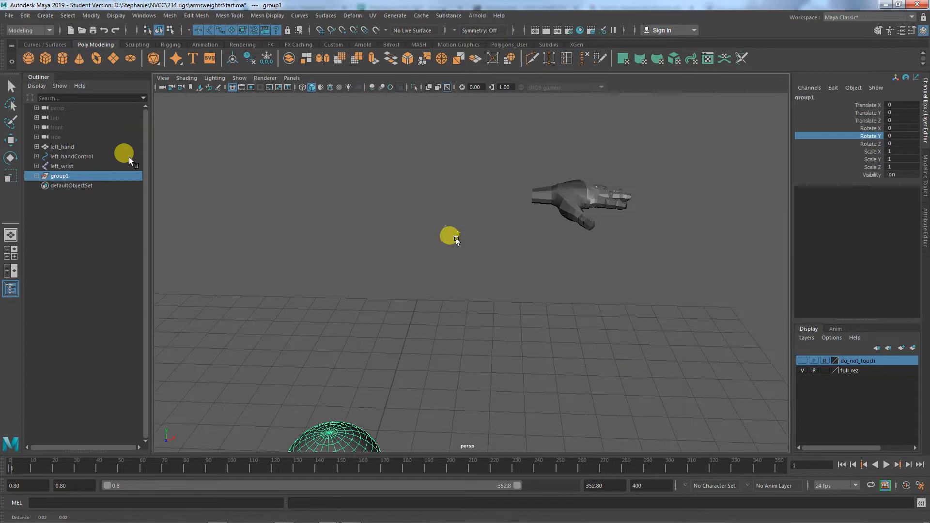
# Step: Select left_hand in the Outliner and orbit around it, ending close on the fingers
pyautogui.click(62, 146)
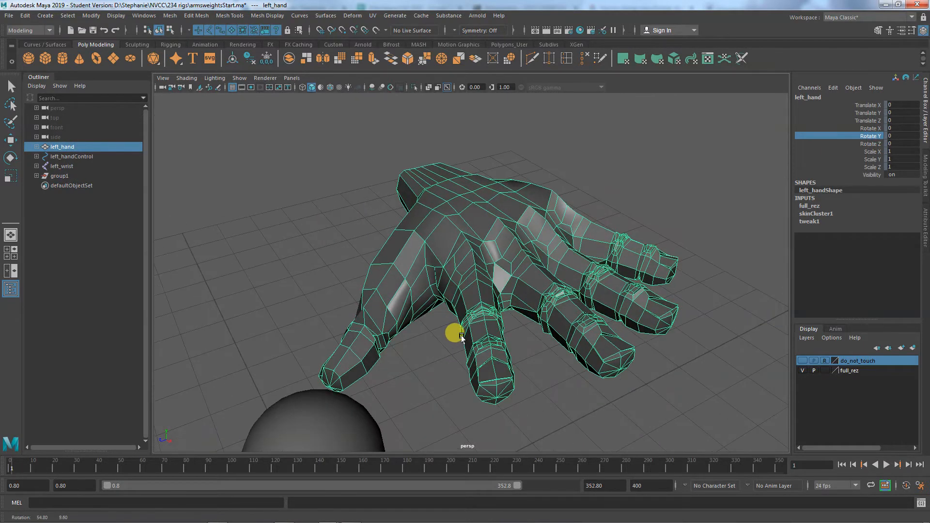
pyautogui.moveTo(459, 333); pyautogui.dragTo(507, 328)
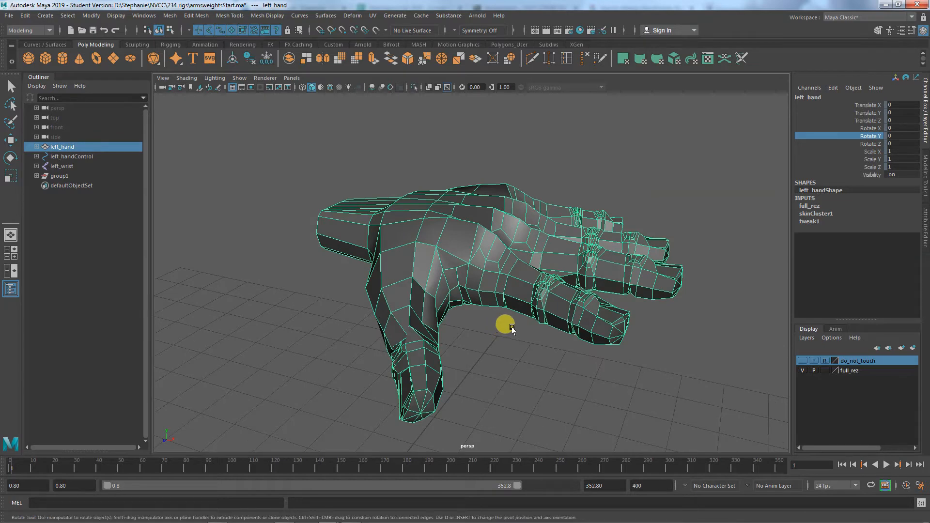
pyautogui.moveTo(506, 327); pyautogui.dragTo(567, 306)
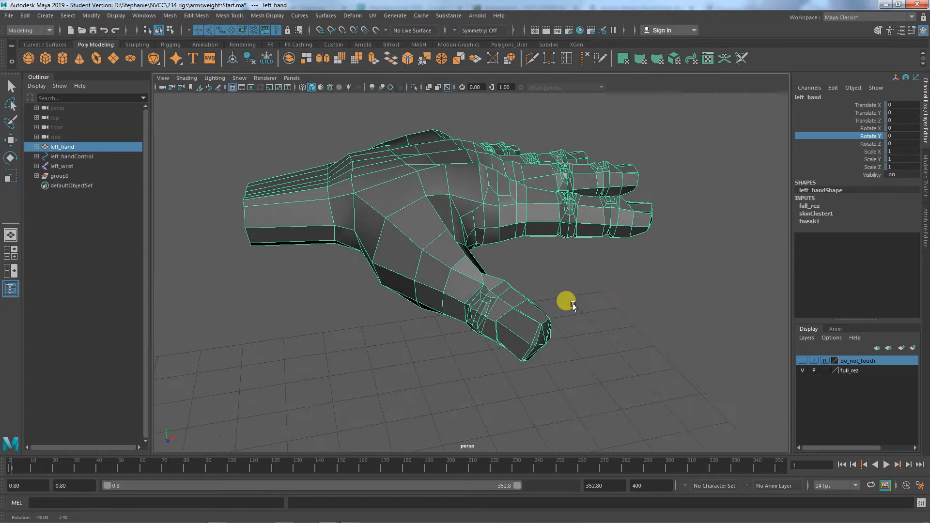
pyautogui.moveTo(565, 300); pyautogui.dragTo(493, 204)
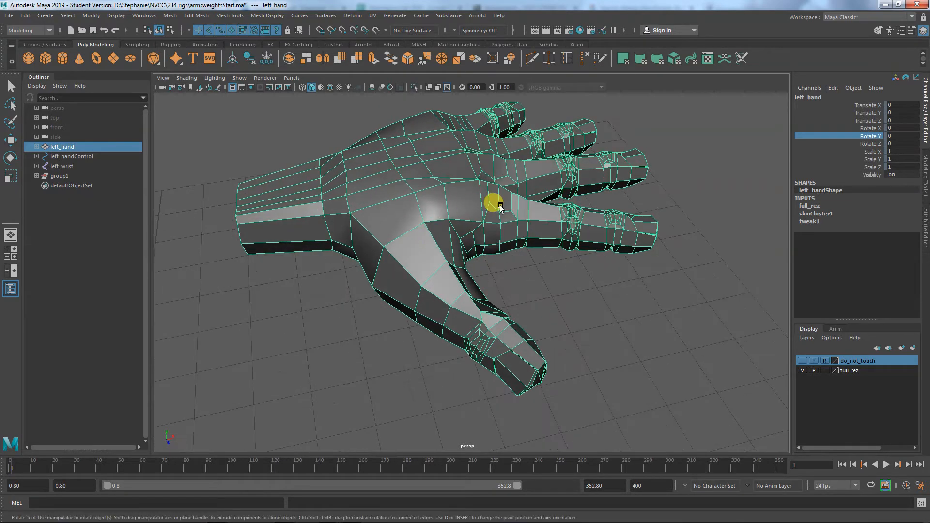
pyautogui.moveTo(502, 204); pyautogui.dragTo(380, 335)
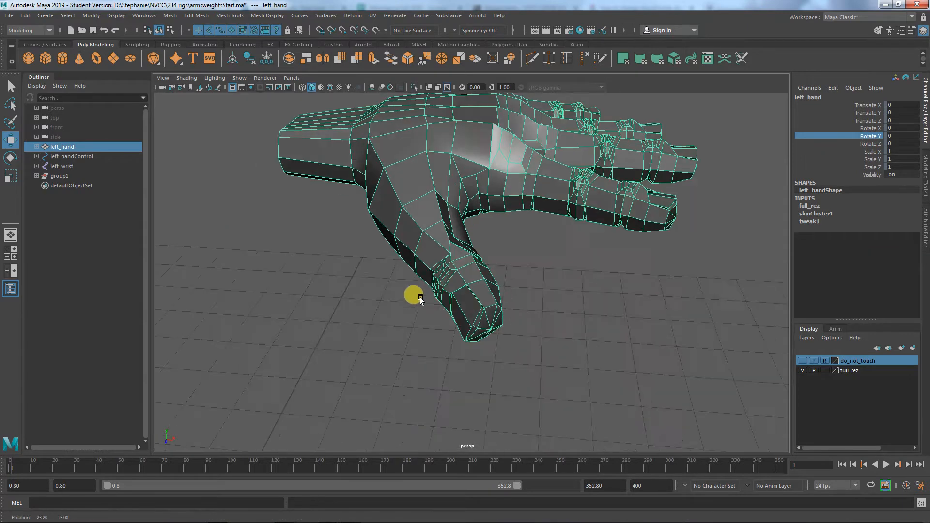
pyautogui.moveTo(416, 295); pyautogui.dragTo(618, 271)
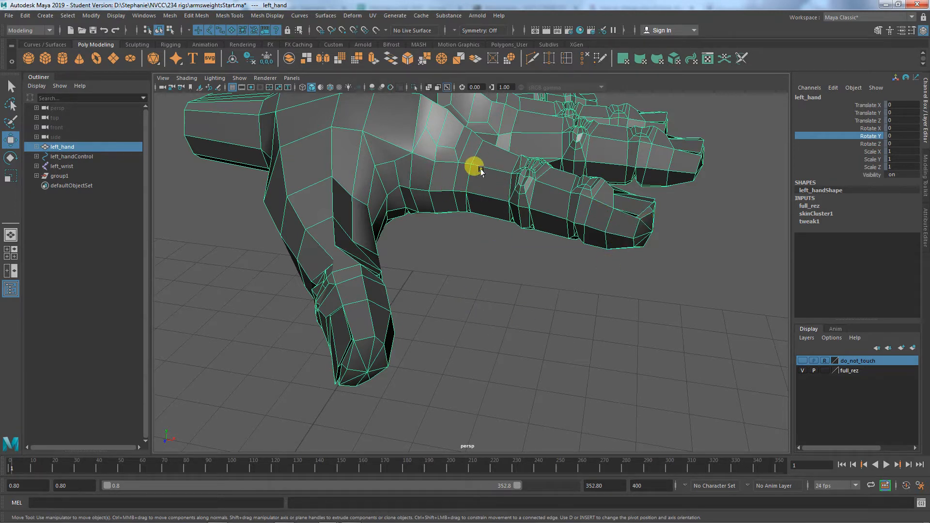
pyautogui.rightClick(473, 168)
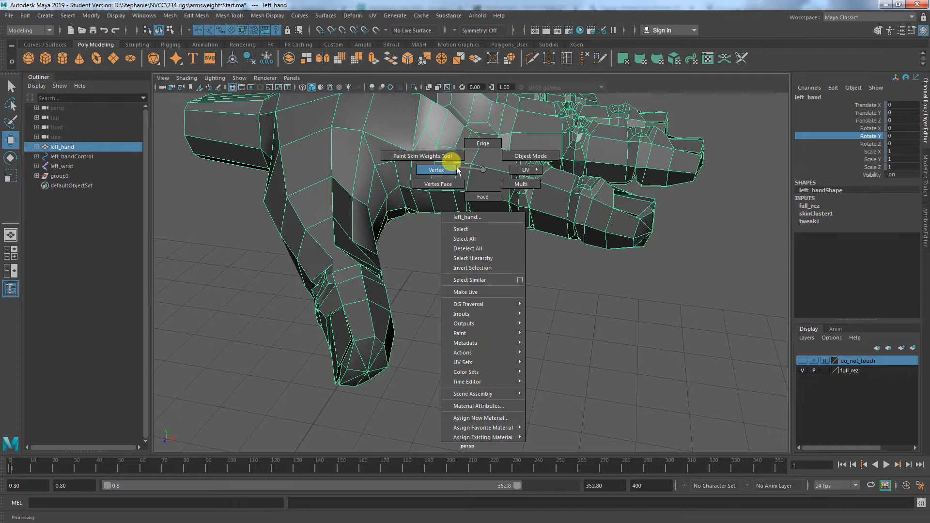
pyautogui.click(436, 171)
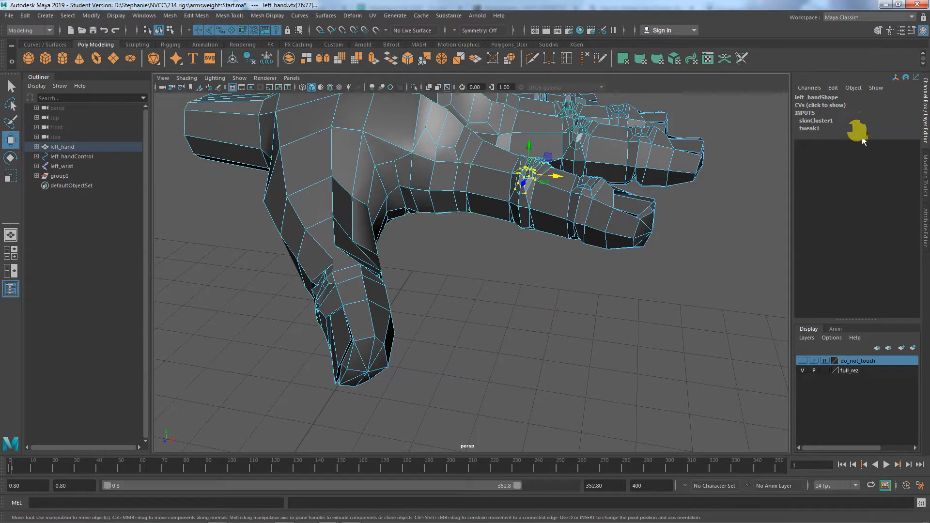
pyautogui.moveTo(863, 128)
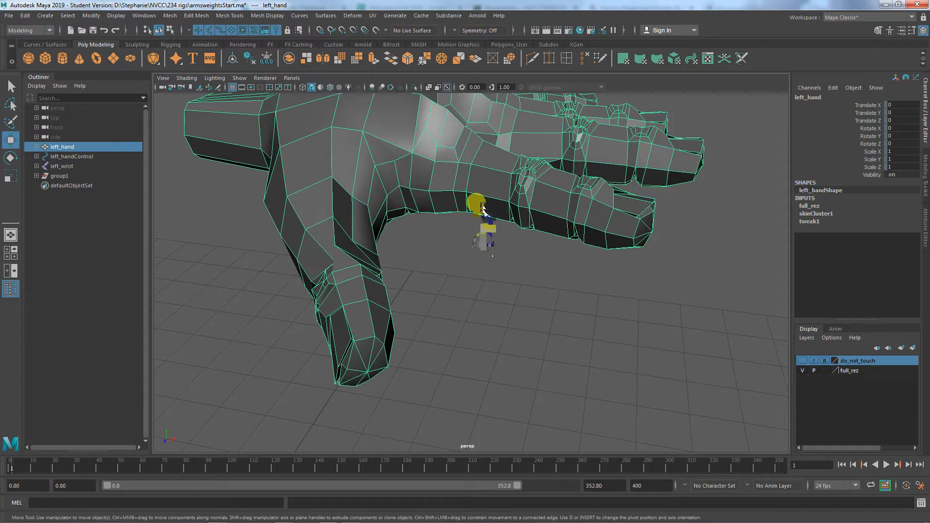
pyautogui.moveTo(481, 208); pyautogui.dragTo(508, 284)
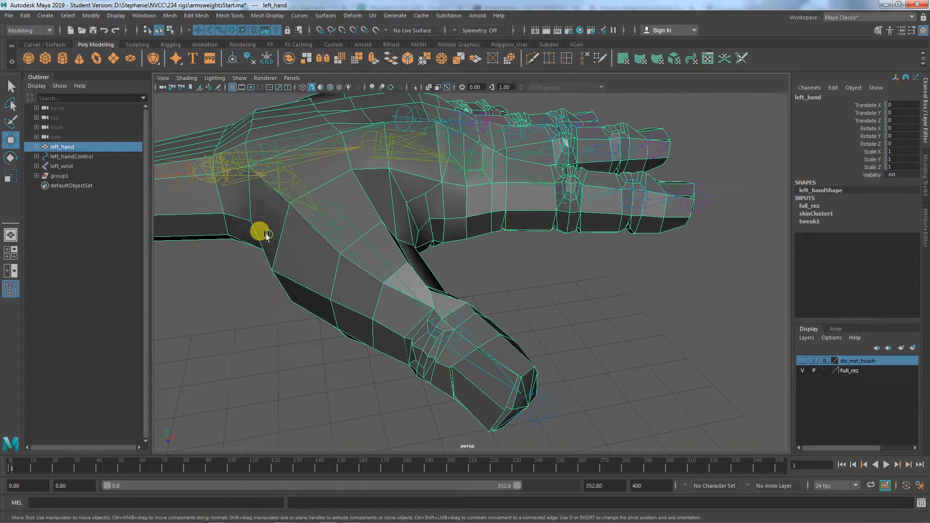
# Step: Frame the whole hand with its control ring and pick the l_index2 finger joint
pyautogui.moveTo(267, 234); pyautogui.dragTo(463, 279)
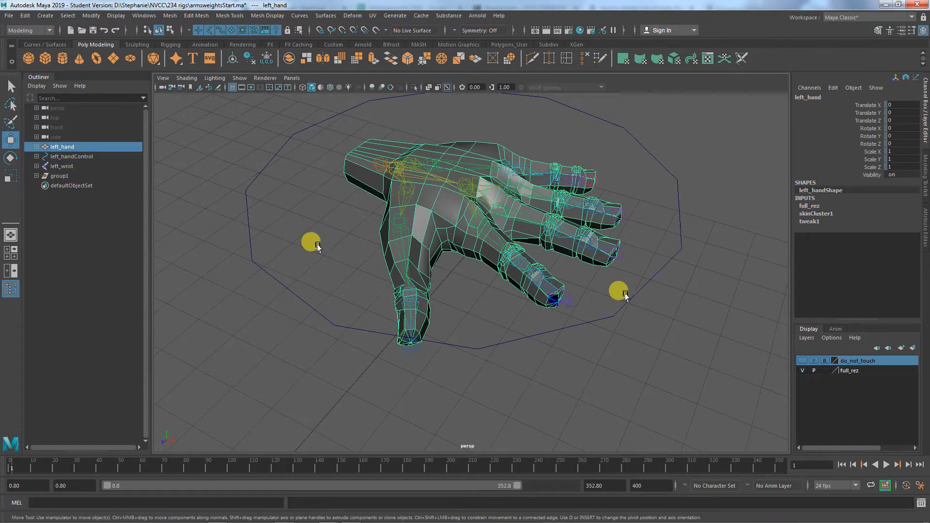
pyautogui.click(239, 77)
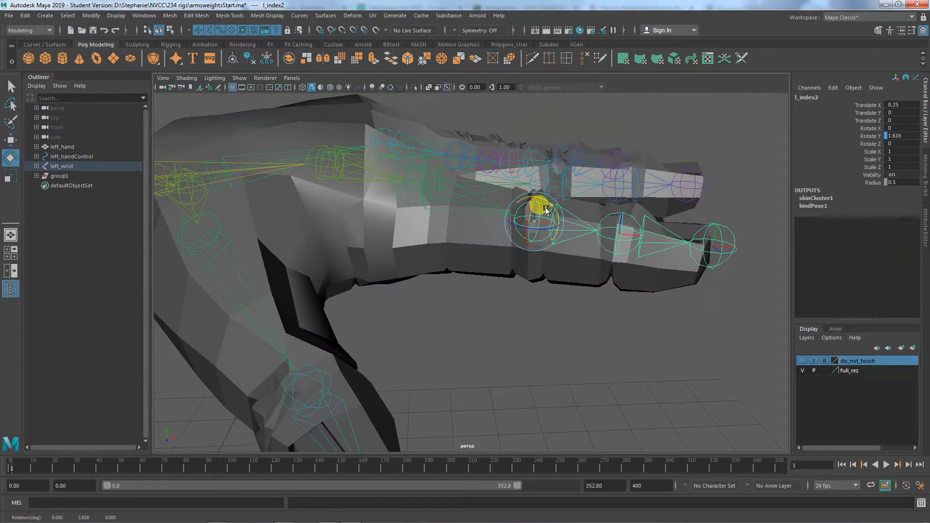
# Step: Curl the index finger downward by rotating l_index2 and fine-tuning the bend
pyautogui.moveTo(544, 211); pyautogui.dragTo(543, 240)
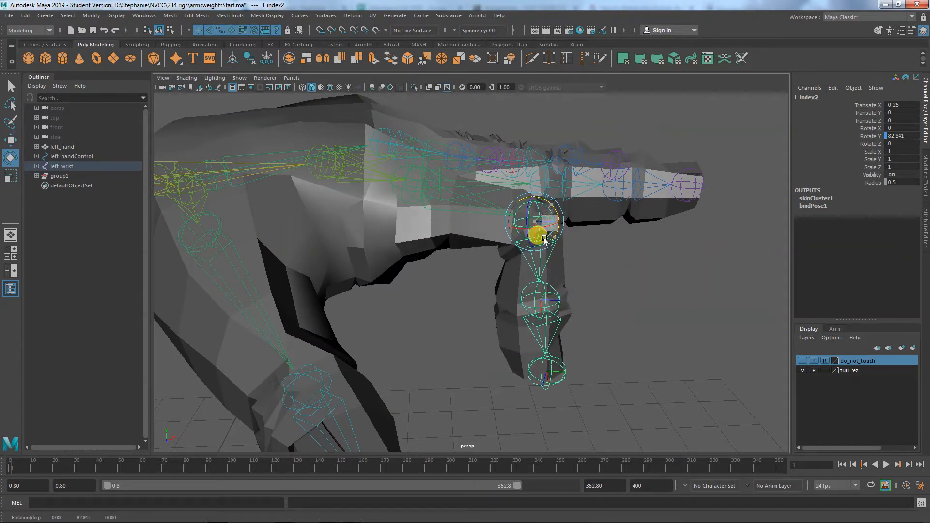
pyautogui.moveTo(545, 240); pyautogui.dragTo(546, 224)
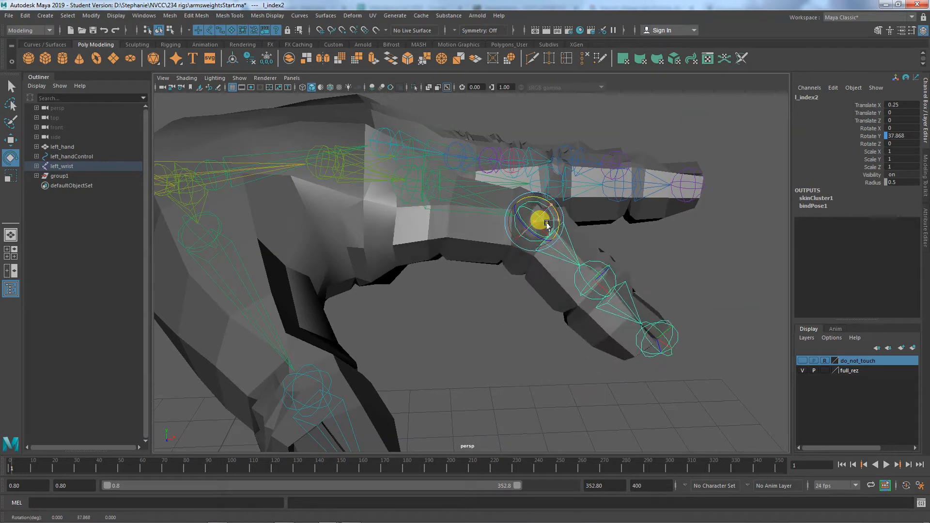
pyautogui.moveTo(545, 224); pyautogui.dragTo(526, 218)
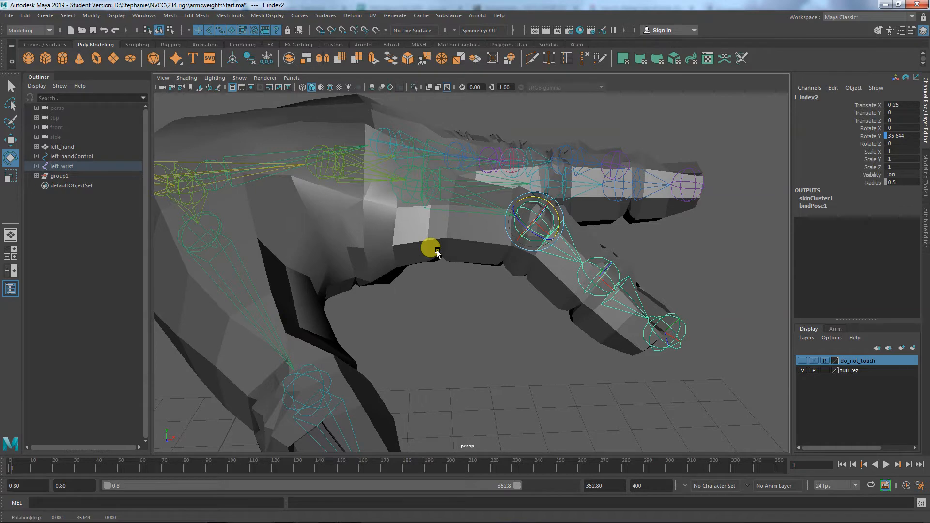
# Step: Bend l_middle2 and l_middle3 so the middle finger curls to match
pyautogui.moveTo(431, 249); pyautogui.dragTo(475, 314)
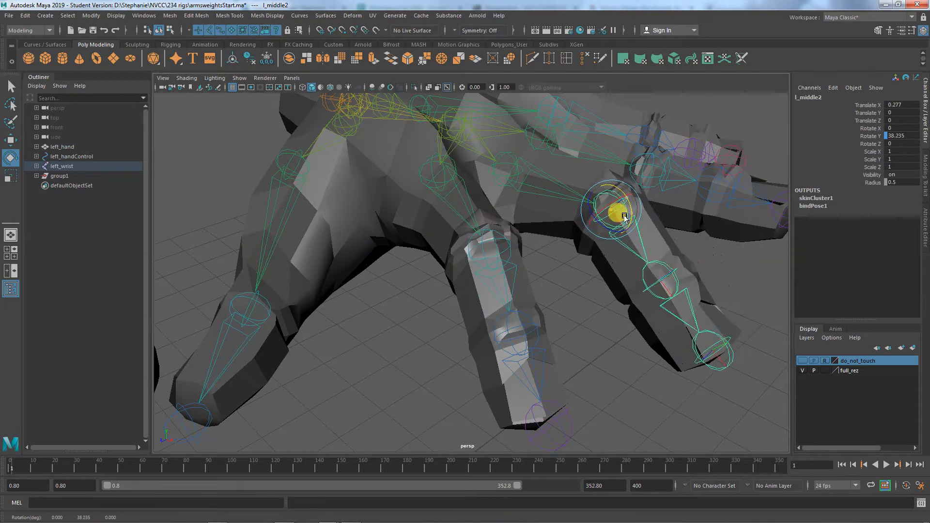
pyautogui.moveTo(623, 216); pyautogui.dragTo(615, 228)
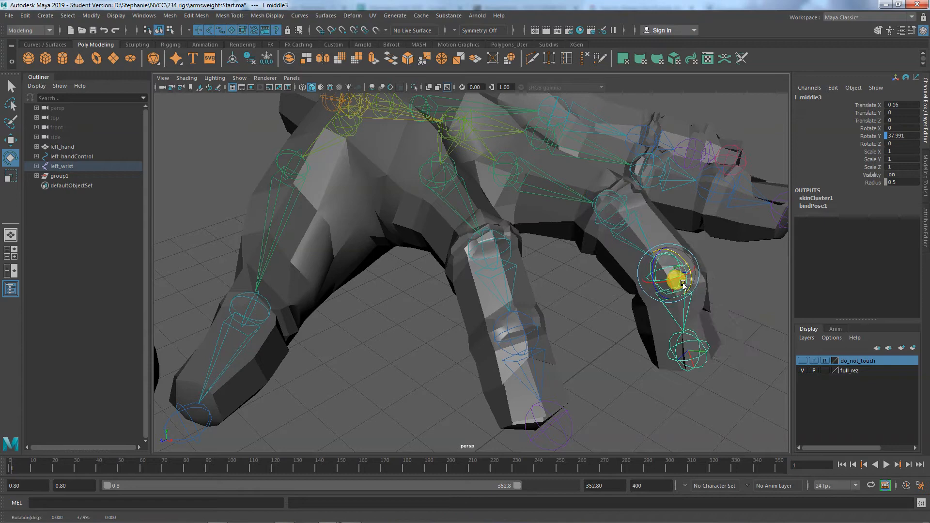
pyautogui.moveTo(682, 285); pyautogui.dragTo(594, 290)
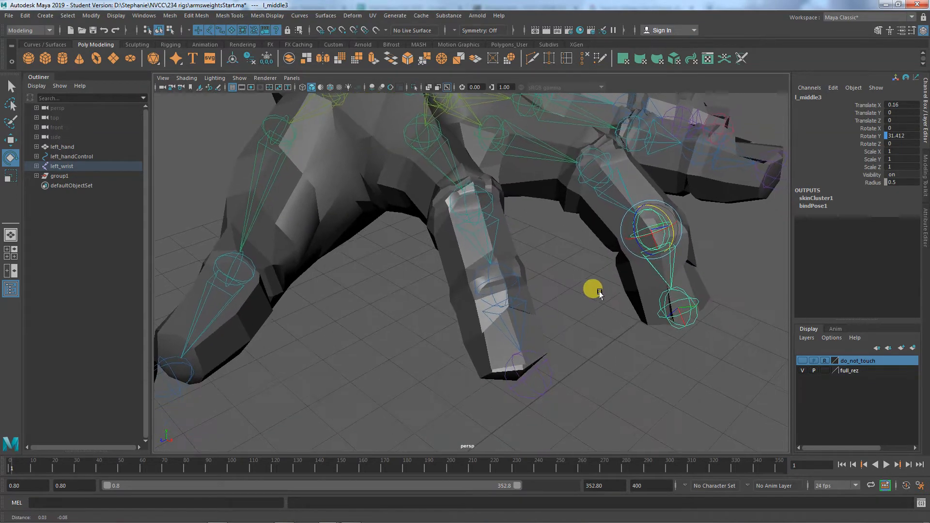
pyautogui.moveTo(593, 288); pyautogui.dragTo(522, 347)
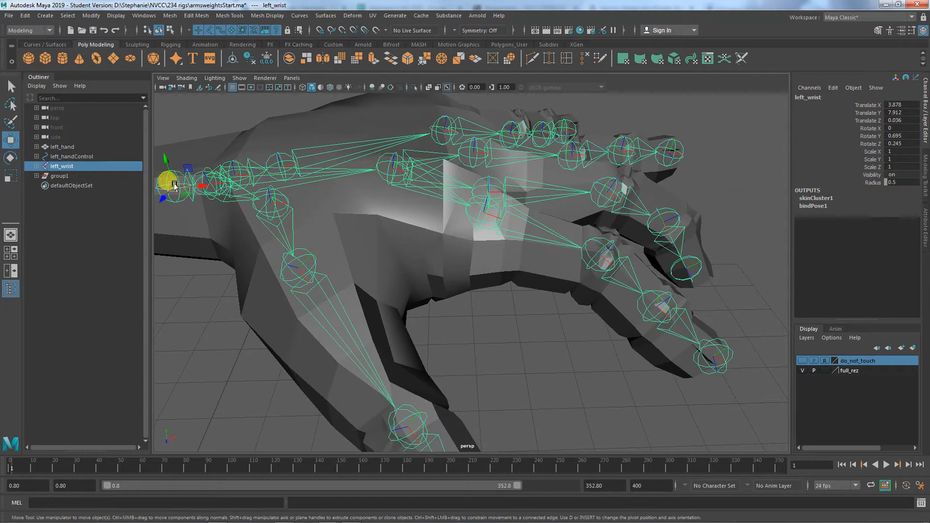
# Step: Raise and tilt the left_wrist joint, then undo the last change
pyautogui.moveTo(172, 184); pyautogui.dragTo(290, 134)
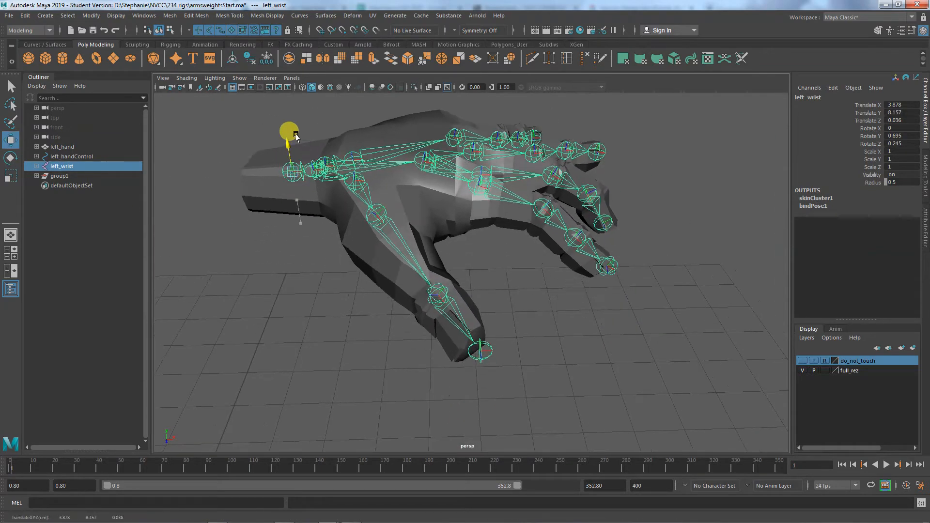
pyautogui.moveTo(288, 131); pyautogui.dragTo(297, 157)
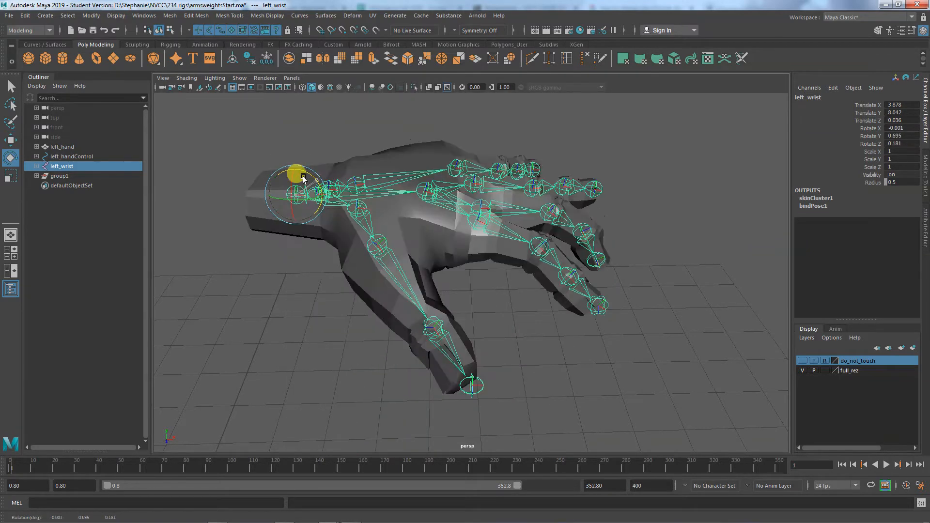
pyautogui.moveTo(297, 178); pyautogui.dragTo(312, 193)
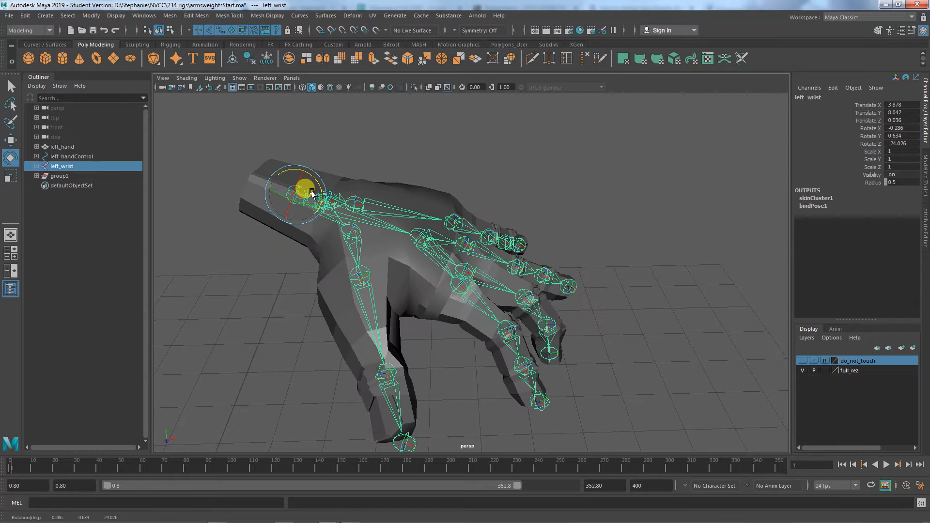
pyautogui.press('ctrl+z')
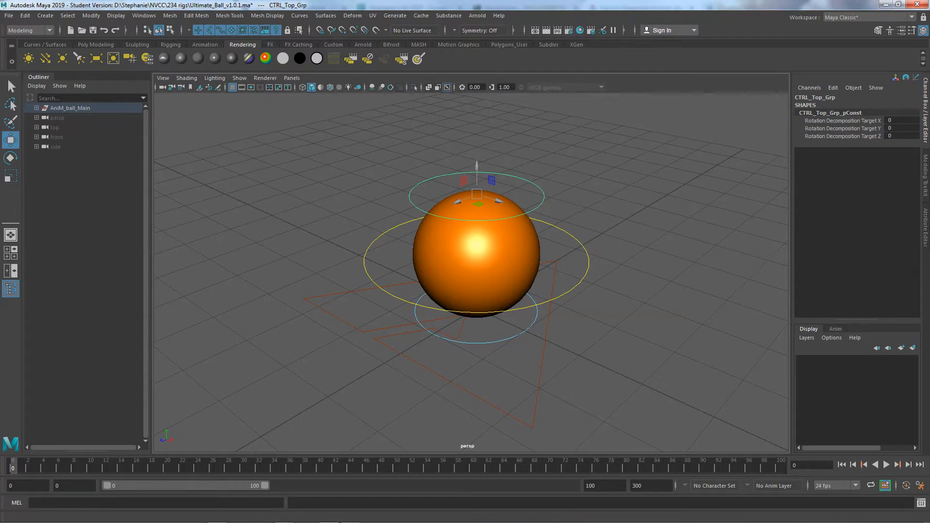
# Step: Scroll the Behance free rigs page down to the Ultimate Ball description
pyautogui.click(639, 7)
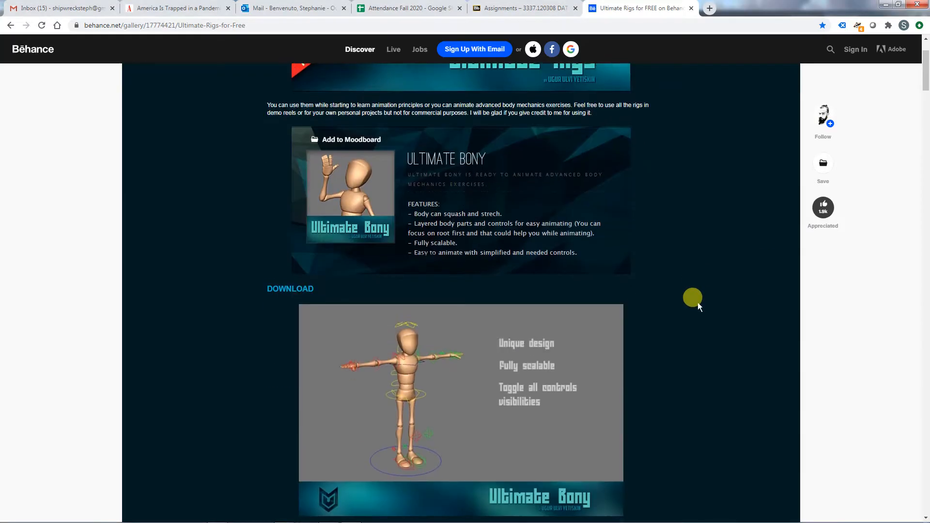
pyautogui.scroll(-3)
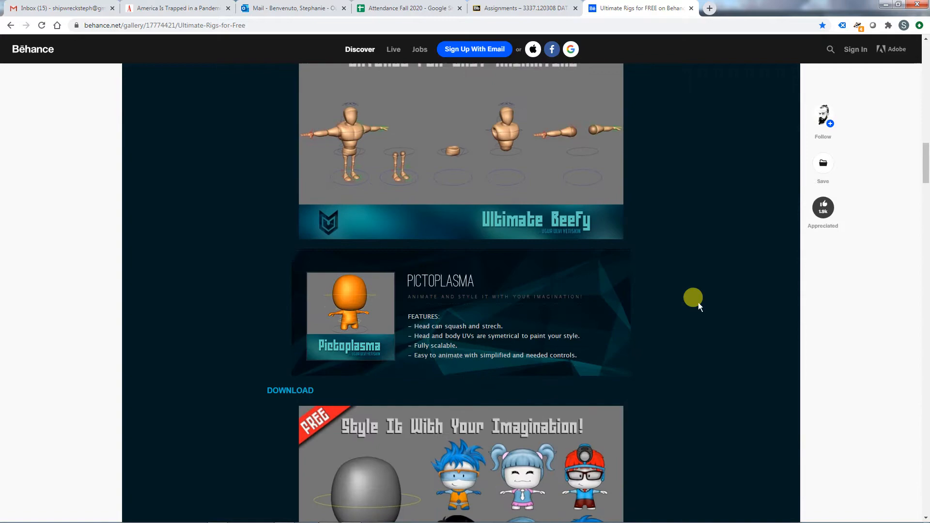
pyautogui.scroll(-3)
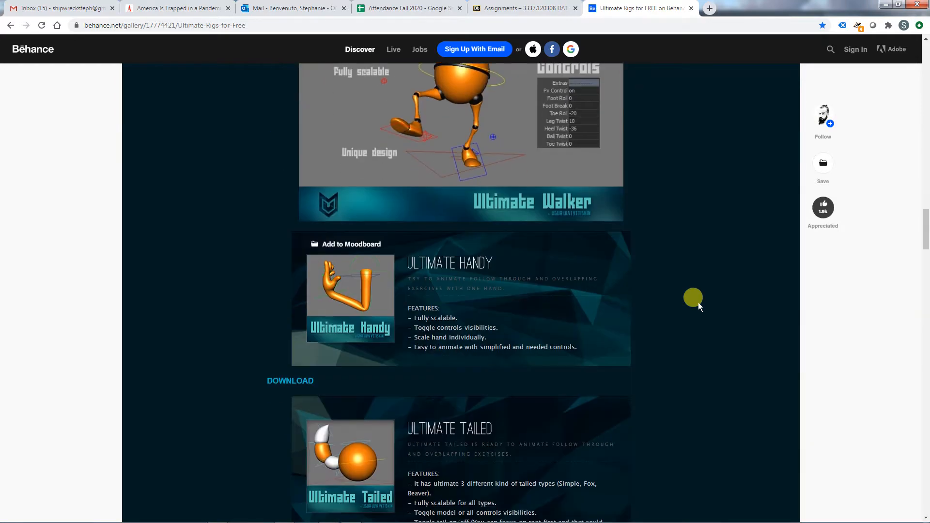
pyautogui.scroll(-3)
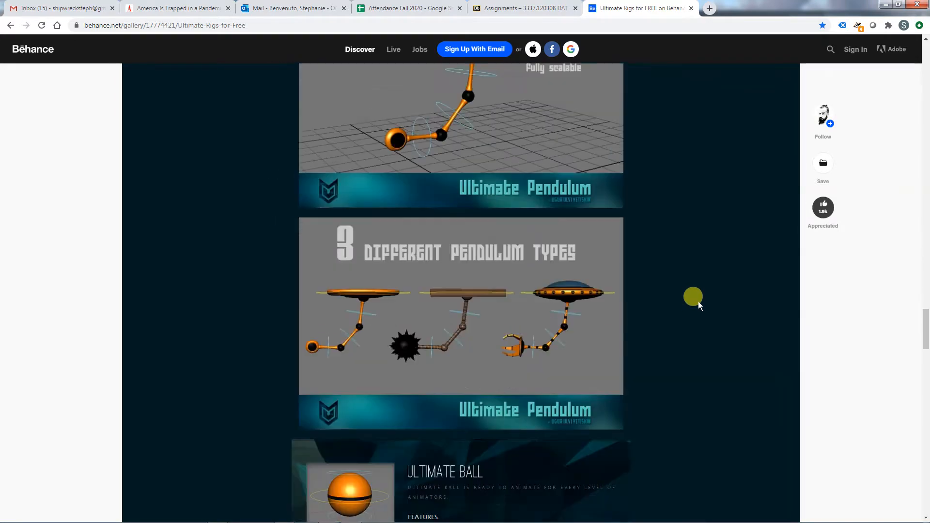
pyautogui.scroll(-3)
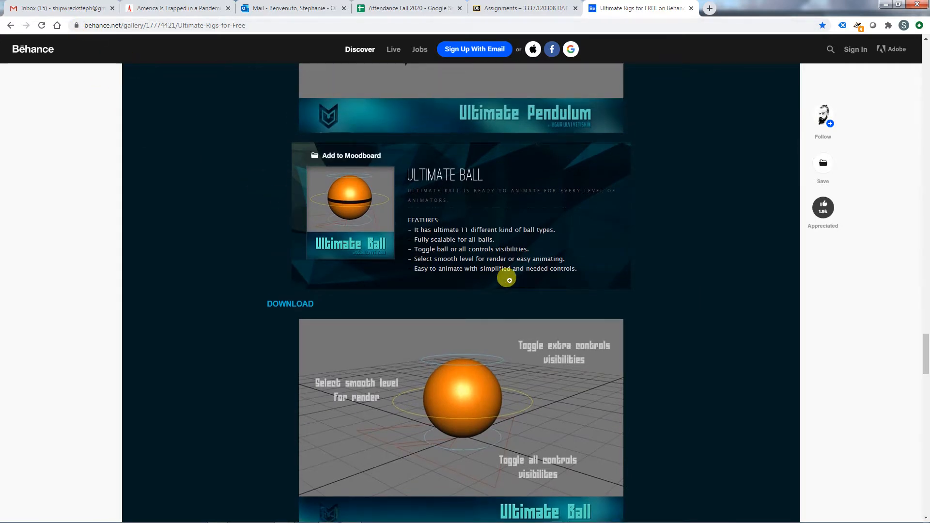
pyautogui.scroll(-3)
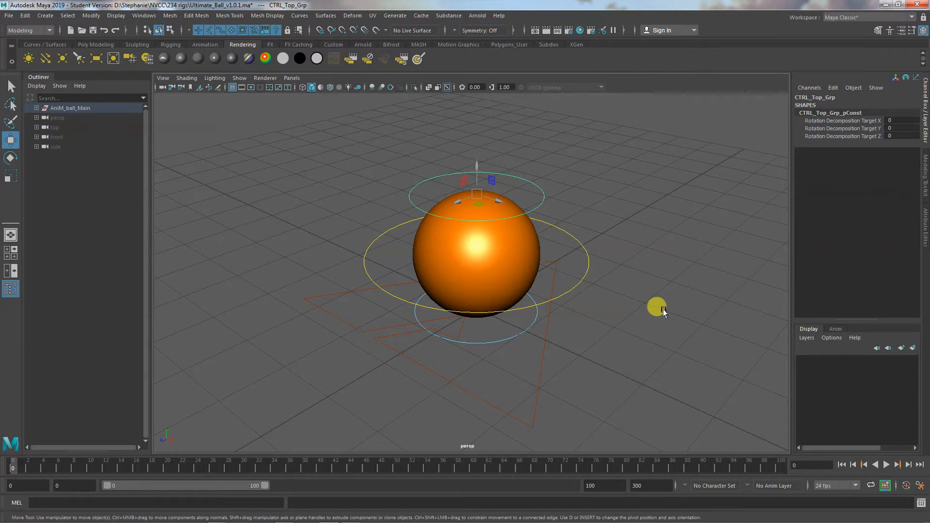
# Step: Deselect CTRL_Root, then pick the CTRL_Top and CTRL_Bottom squash circles in turn
pyautogui.moveTo(657, 308); pyautogui.dragTo(612, 376)
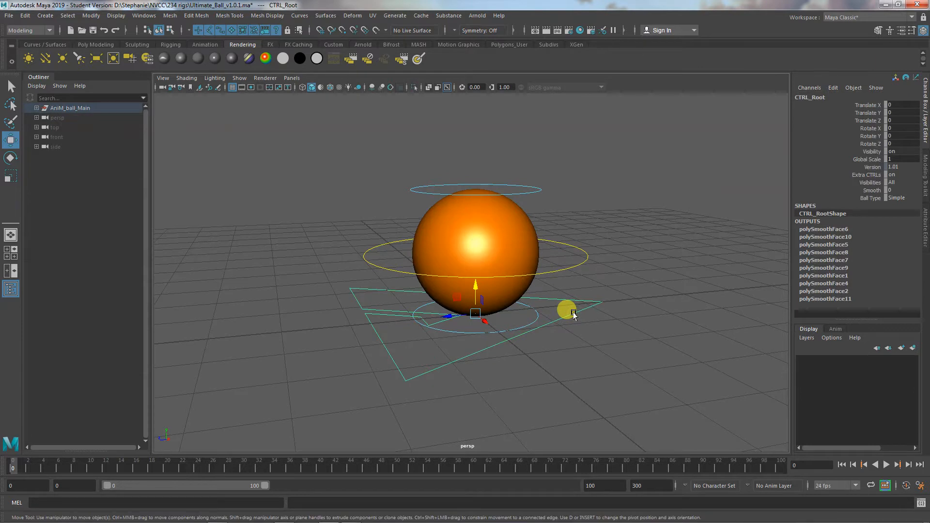
pyautogui.click(567, 310)
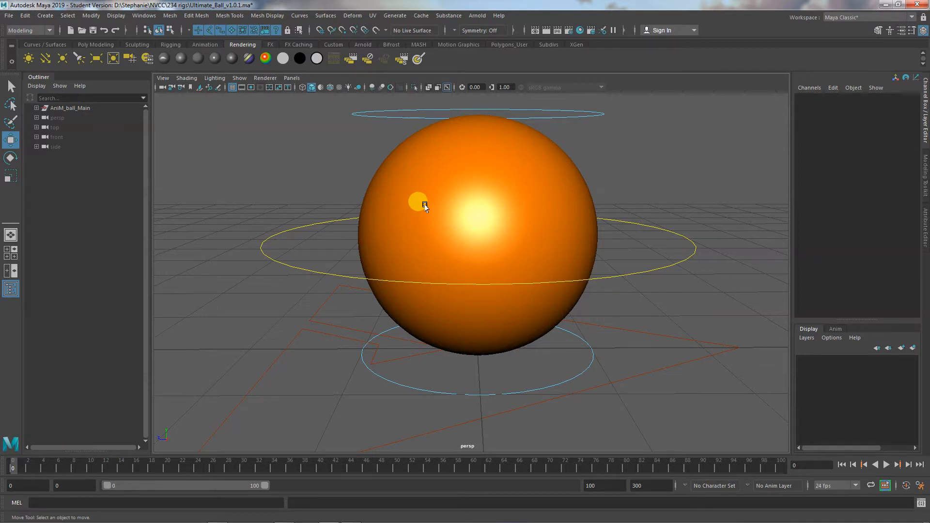
pyautogui.click(416, 202)
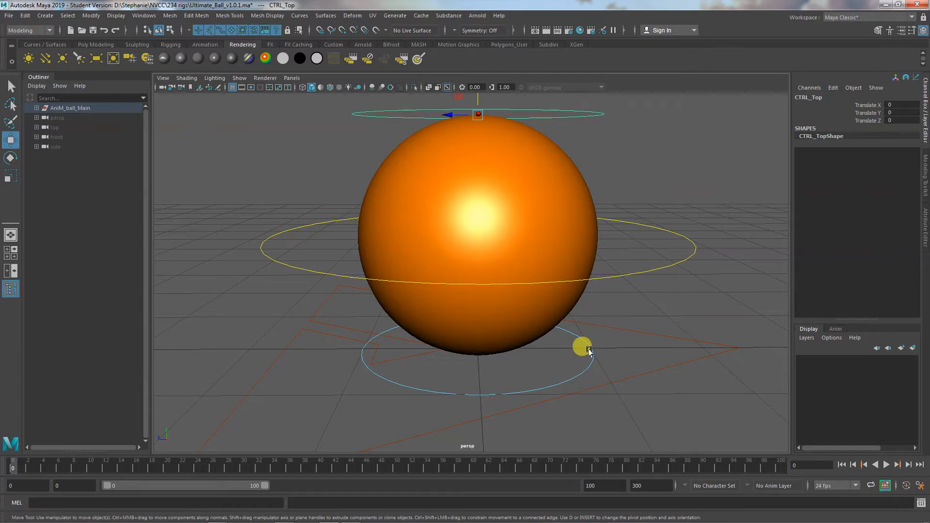
pyautogui.click(581, 347)
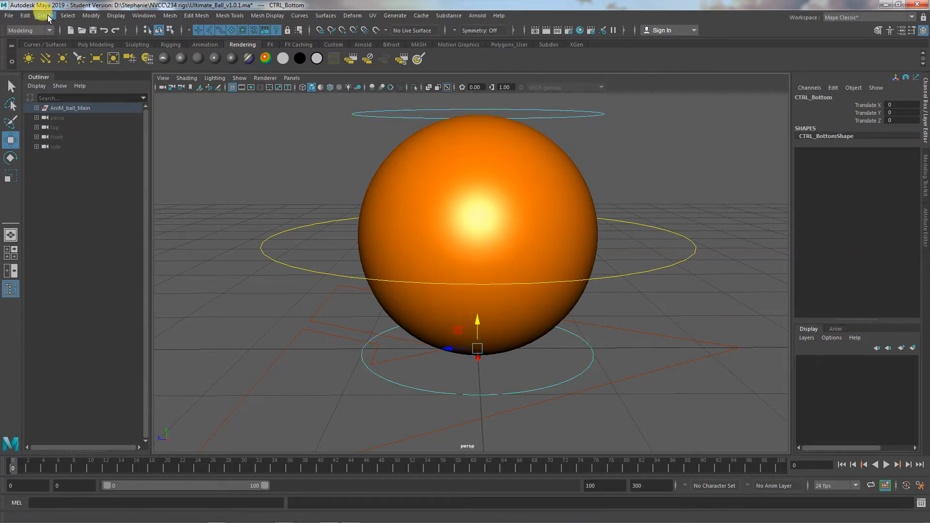
pyautogui.click(44, 15)
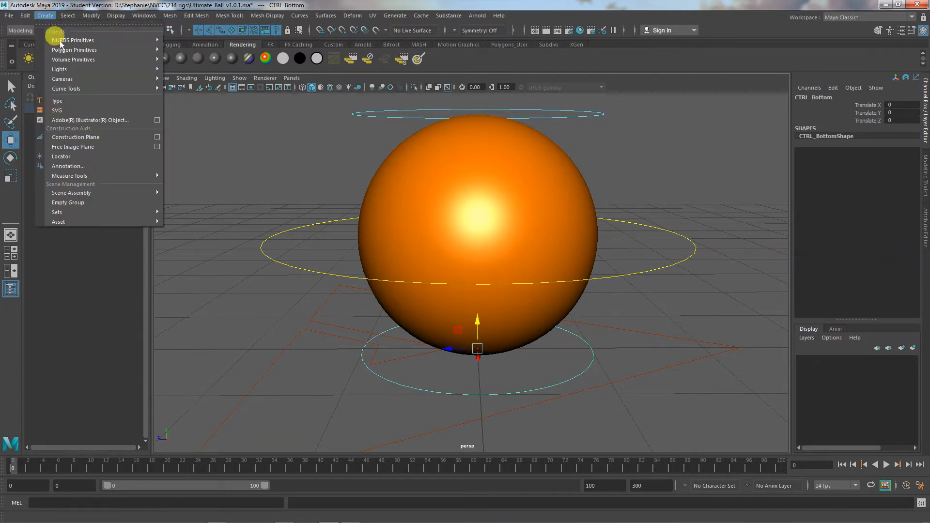
pyautogui.moveTo(73, 49)
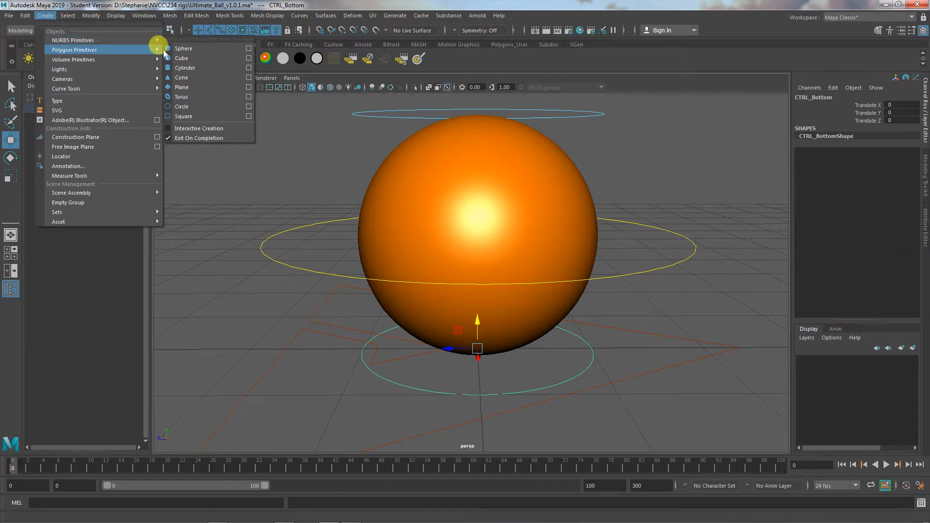
pyautogui.moveTo(74, 40)
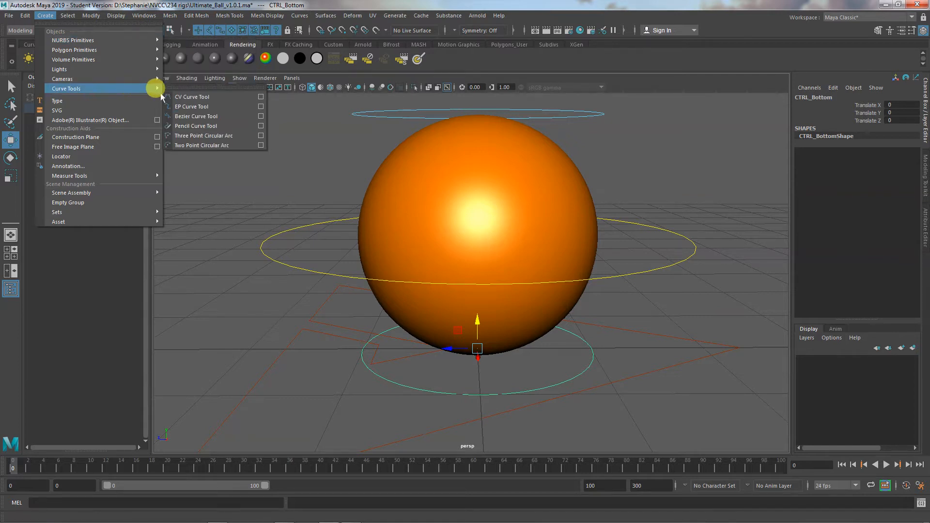
pyautogui.moveTo(192, 97)
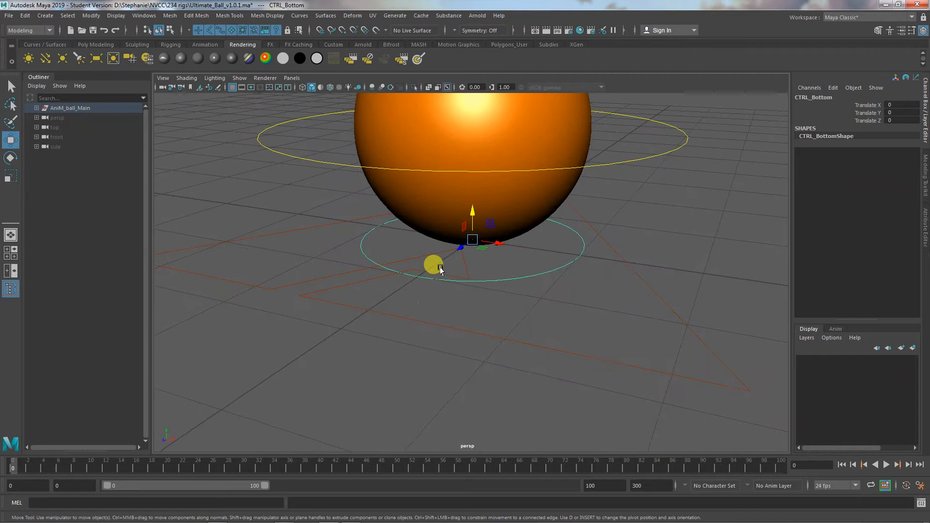
# Step: Toggle control curve display in the Show menu and pull back to view the whole rig
pyautogui.moveTo(433, 264); pyautogui.dragTo(554, 348)
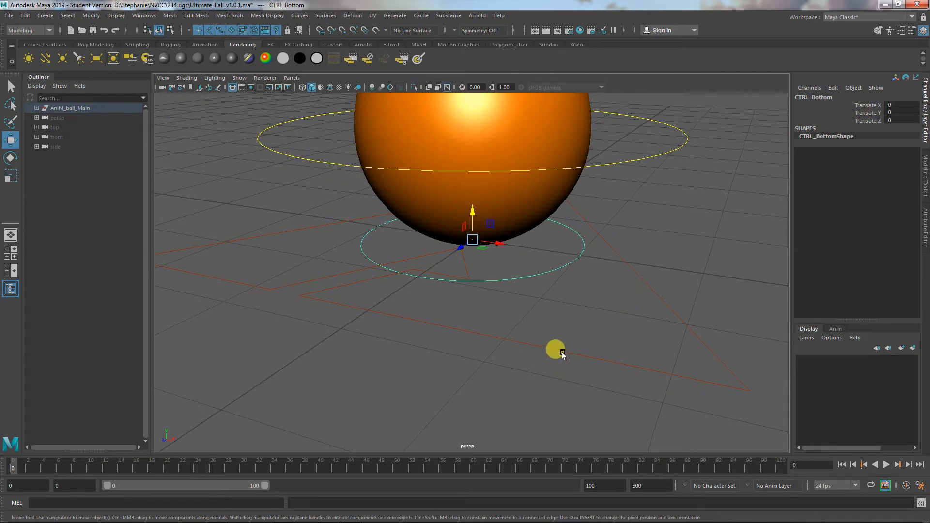
pyautogui.click(240, 78)
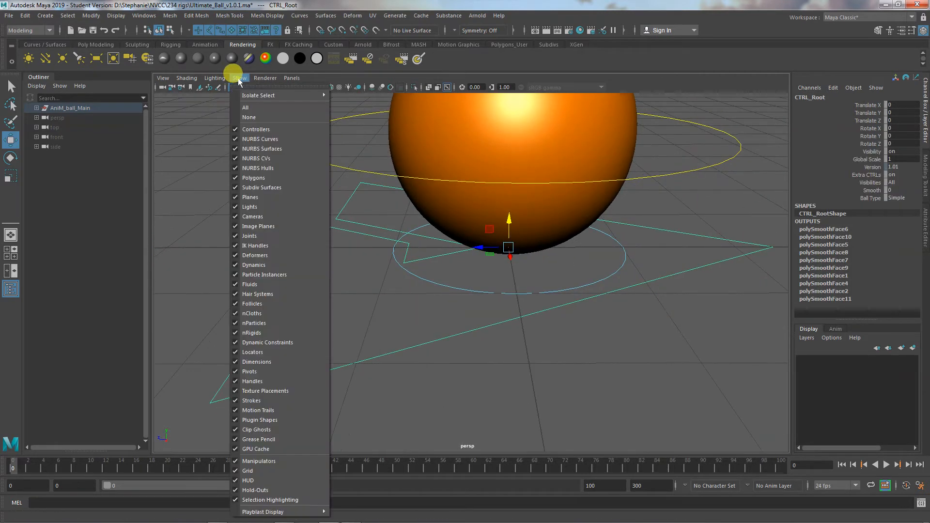
pyautogui.click(260, 139)
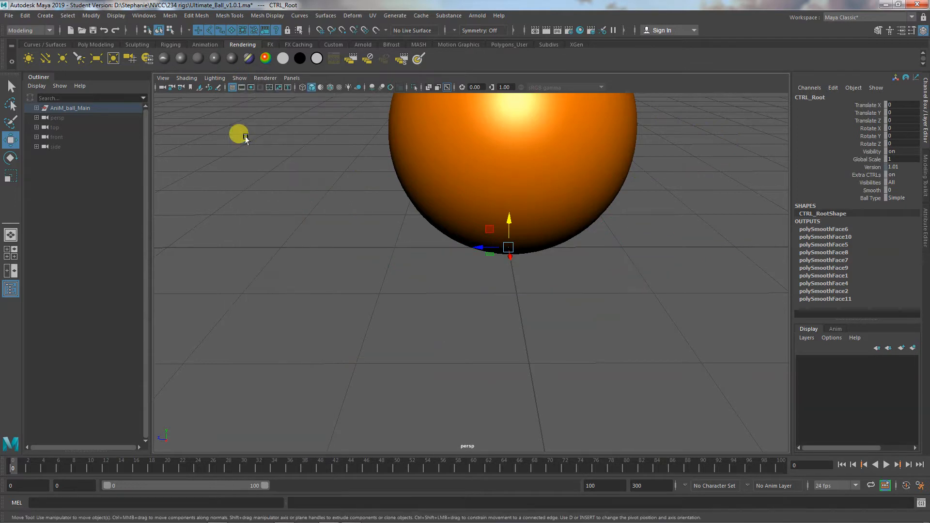
pyautogui.click(239, 78)
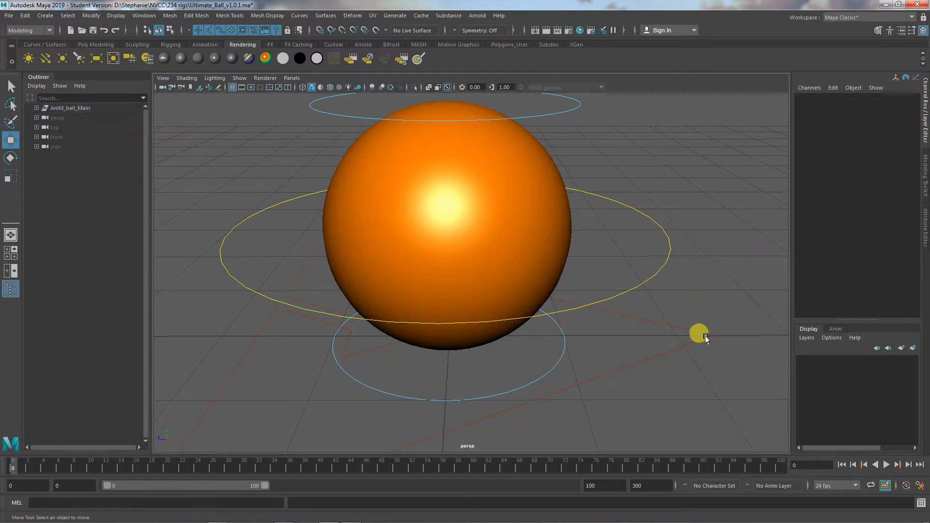
pyautogui.moveTo(699, 333); pyautogui.dragTo(733, 355)
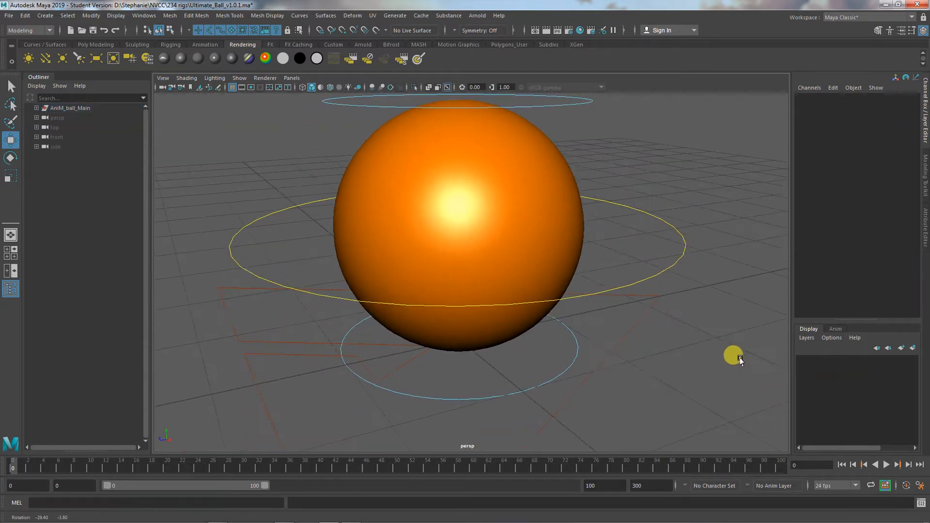
pyautogui.moveTo(734, 355); pyautogui.dragTo(703, 352)
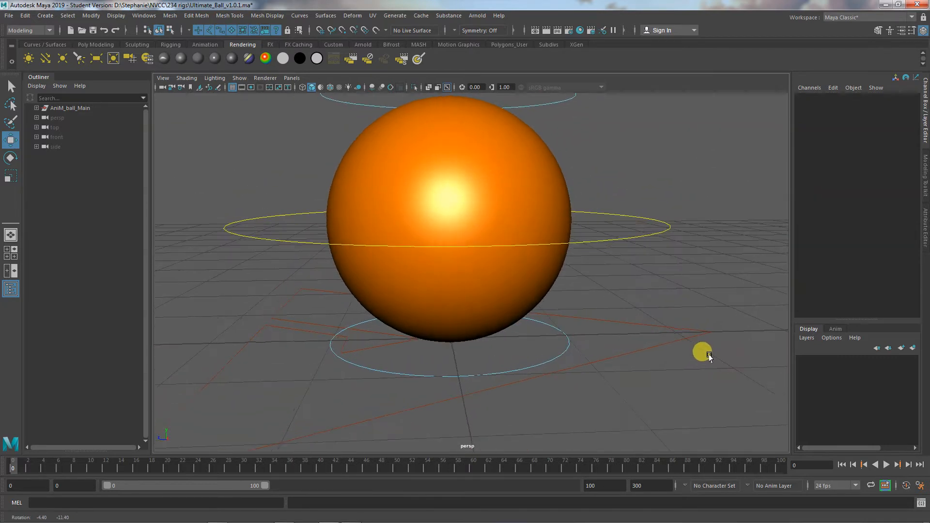
pyautogui.moveTo(710, 356); pyautogui.dragTo(615, 344)
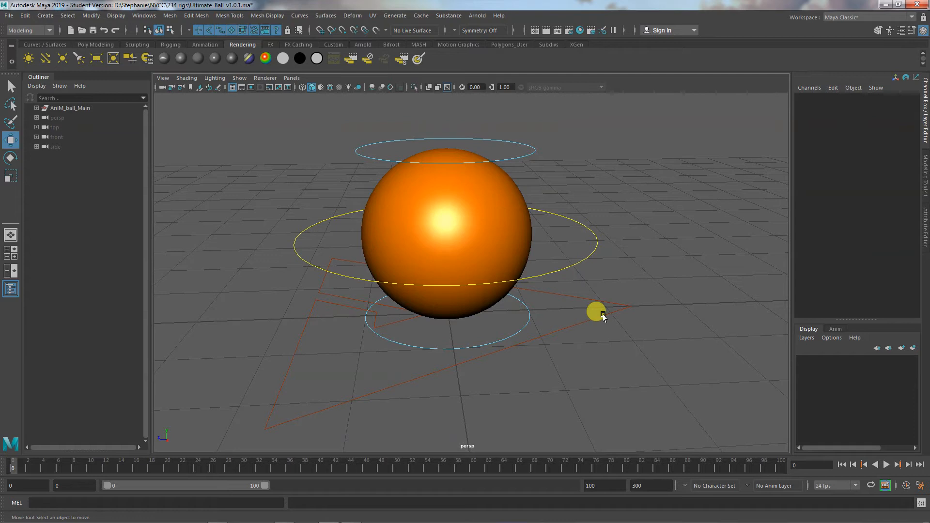
# Step: Raise and lower the ball with CTRL_Main, undo, then rotate it as a test
pyautogui.click(596, 311)
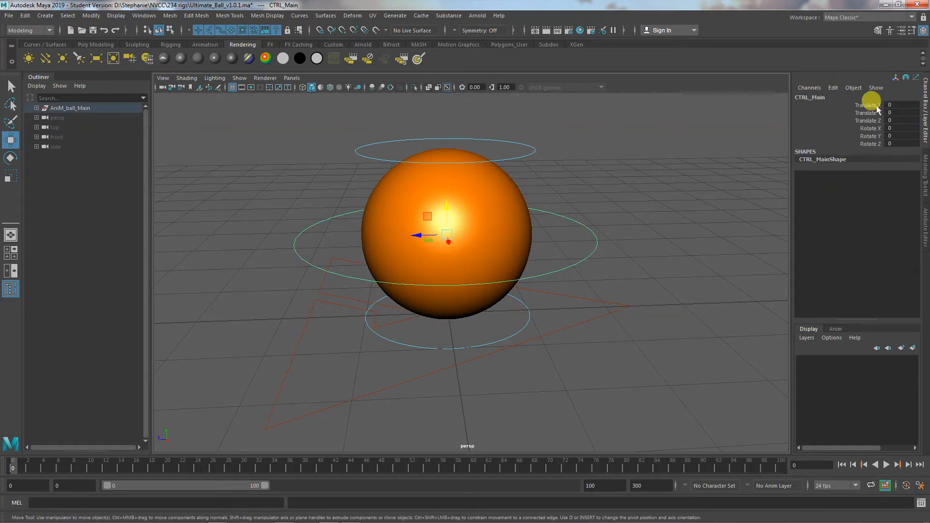
pyautogui.moveTo(448, 241); pyautogui.dragTo(448, 199)
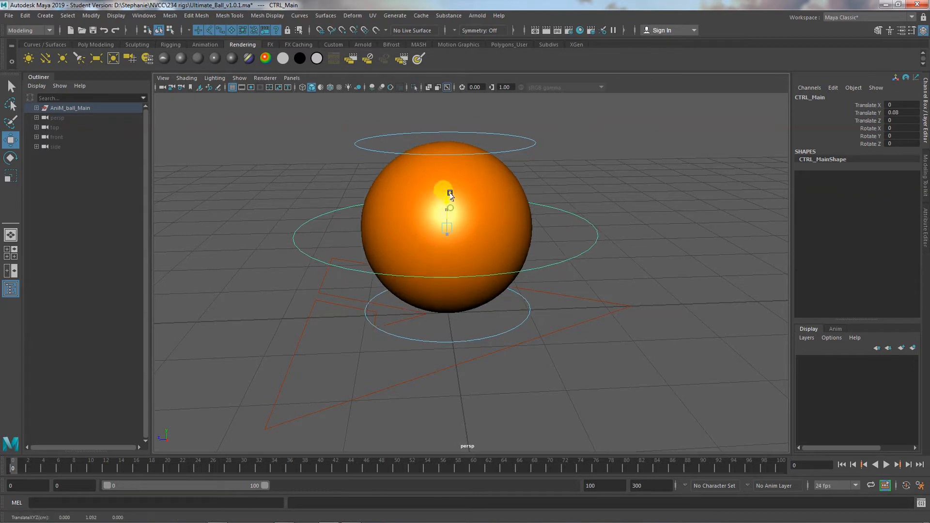
pyautogui.moveTo(449, 194); pyautogui.dragTo(458, 202)
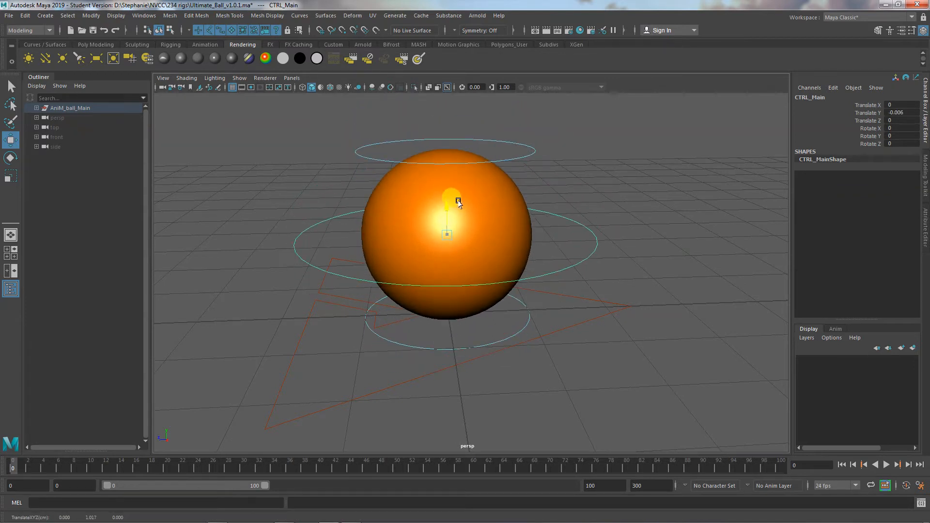
pyautogui.moveTo(456, 201); pyautogui.dragTo(466, 229)
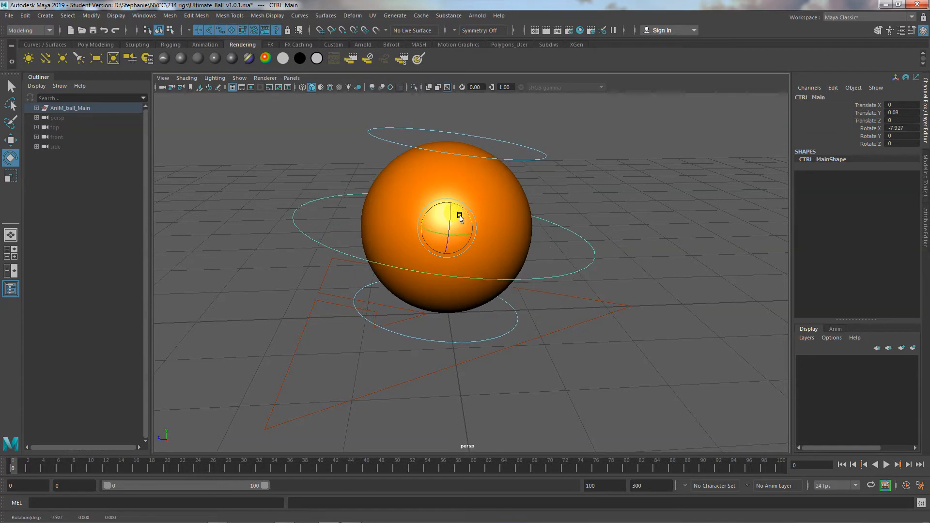
pyautogui.press('ctrl+z')
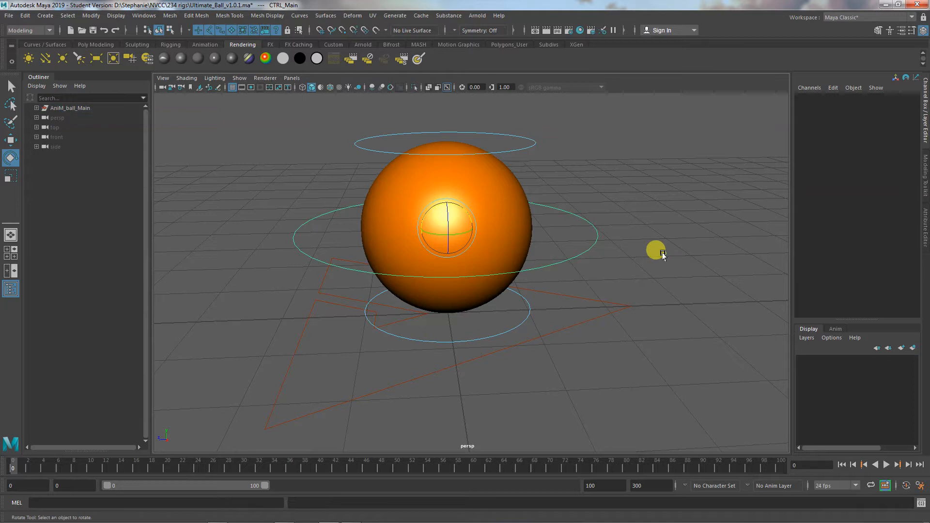
pyautogui.moveTo(662, 255); pyautogui.dragTo(656, 321)
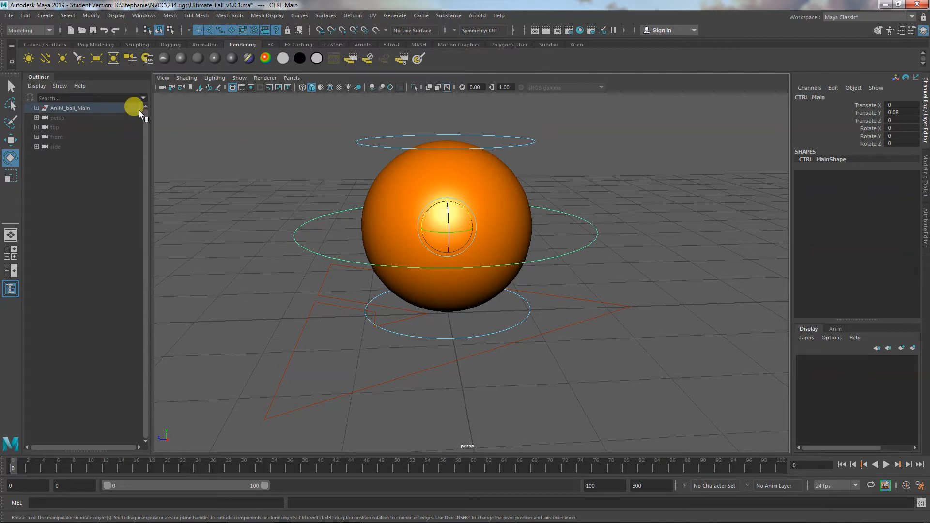
pyautogui.click(45, 16)
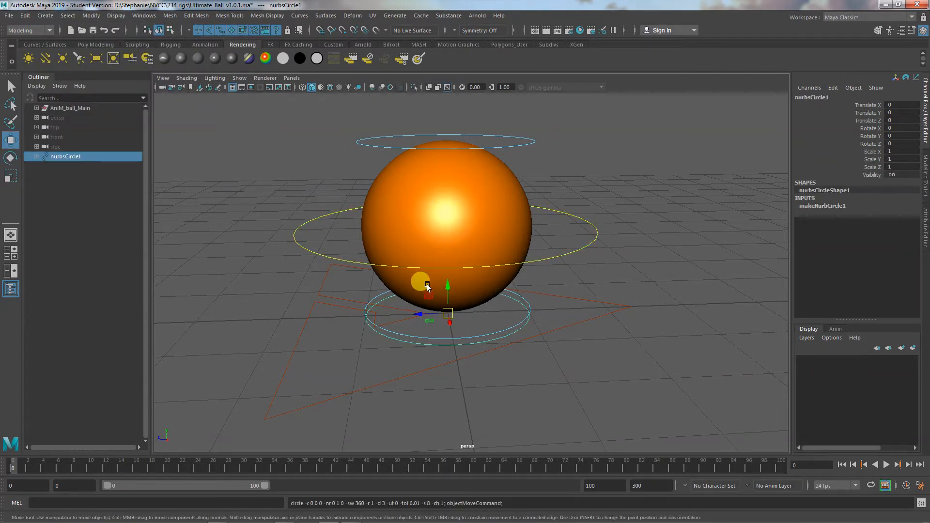
pyautogui.moveTo(427, 282); pyautogui.dragTo(683, 279)
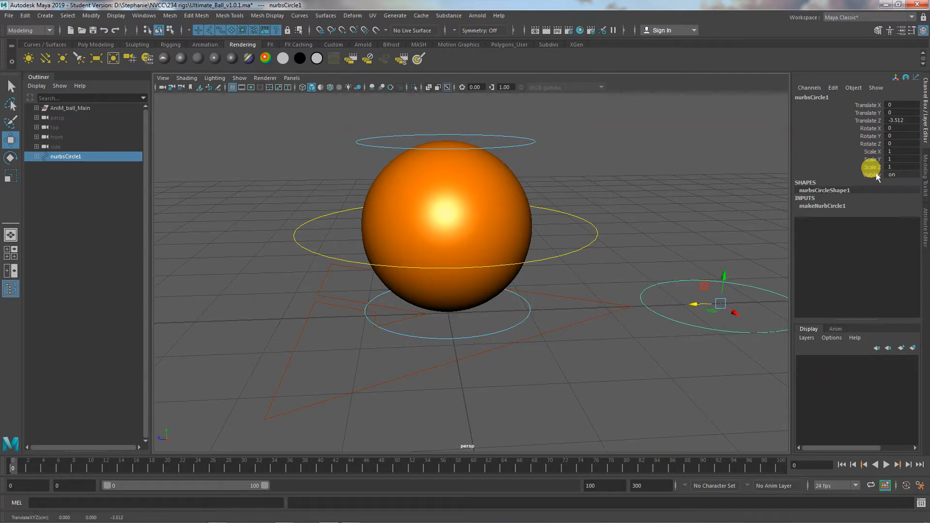
pyautogui.moveTo(872, 173)
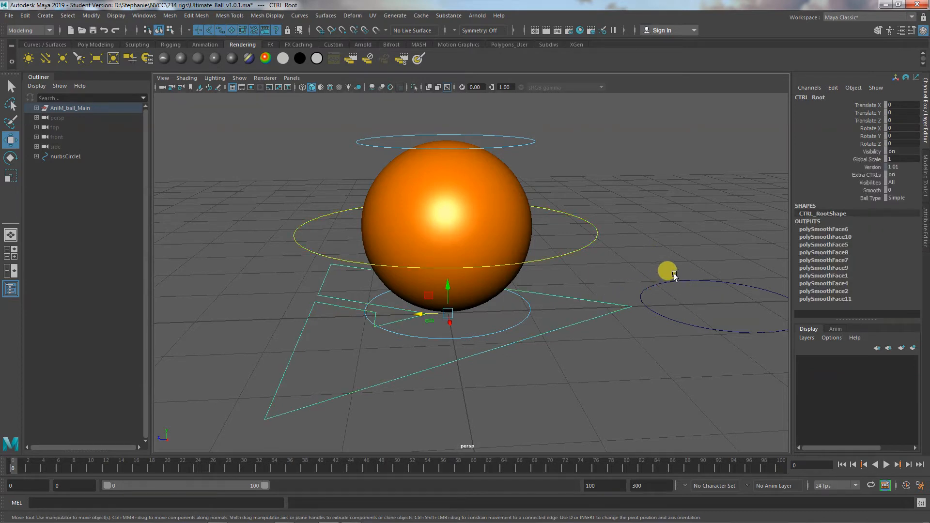
pyautogui.click(65, 156)
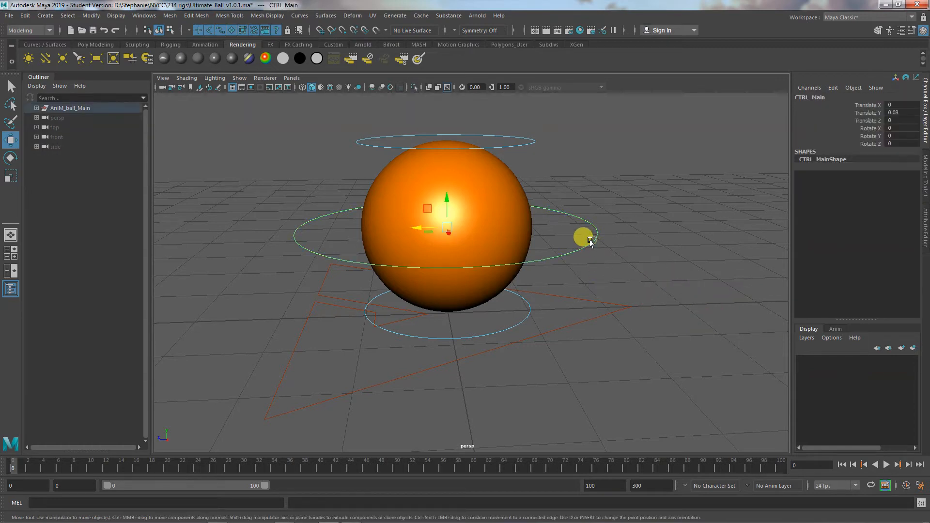
pyautogui.moveTo(588, 237); pyautogui.dragTo(427, 231)
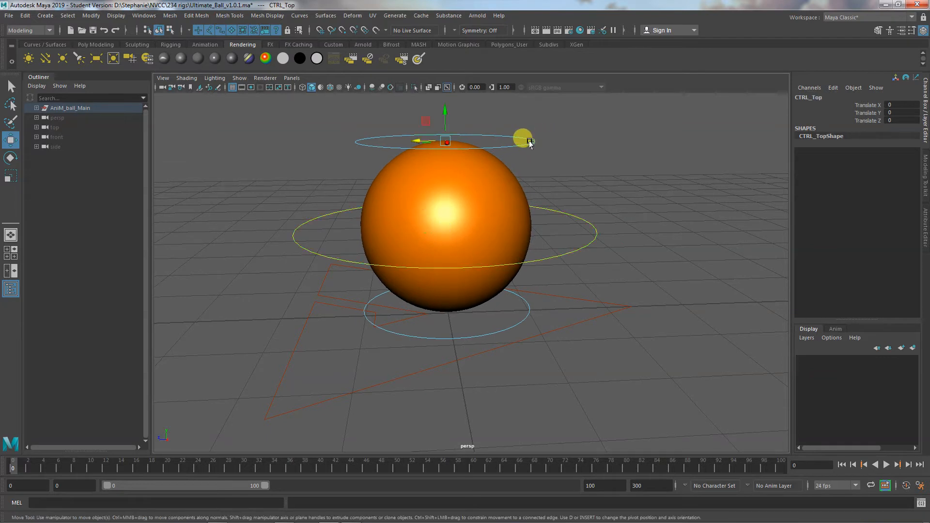
pyautogui.moveTo(524, 139); pyautogui.dragTo(445, 184)
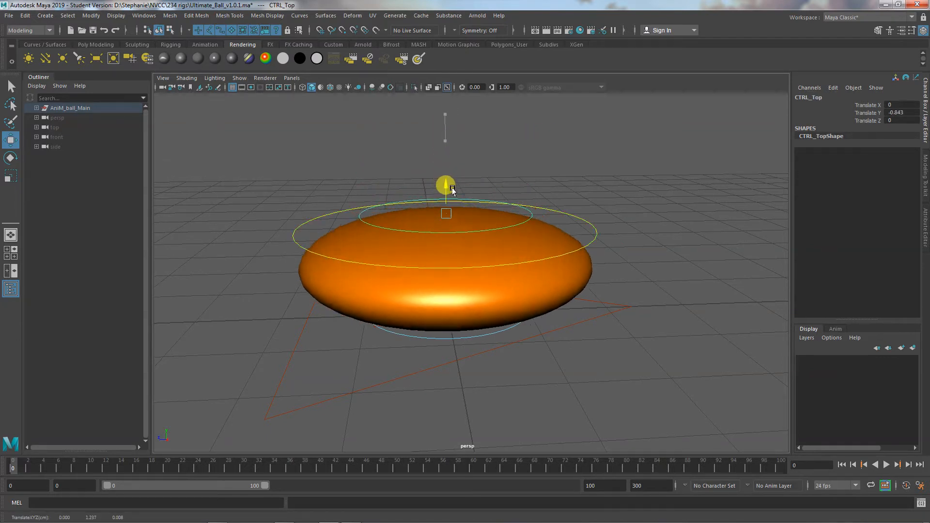
pyautogui.moveTo(445, 184); pyautogui.dragTo(436, 74)
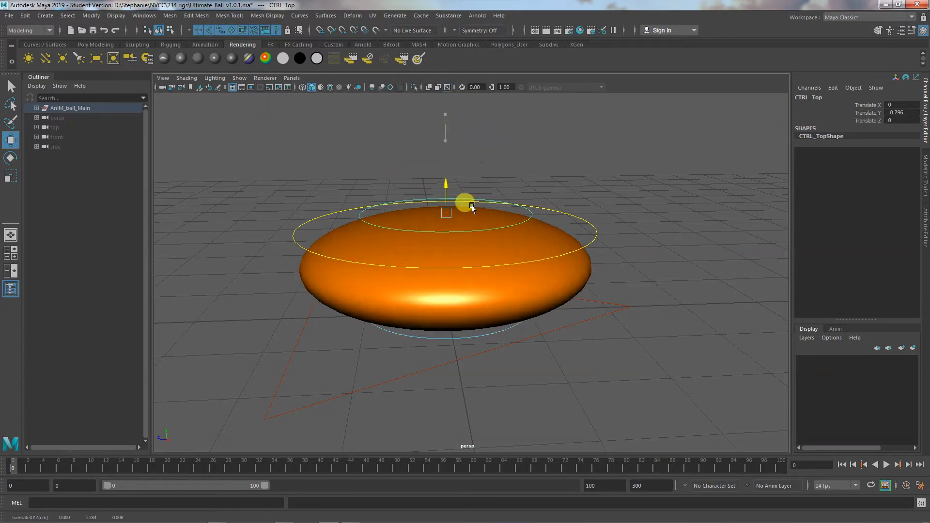
pyautogui.moveTo(472, 207); pyautogui.dragTo(555, 322)
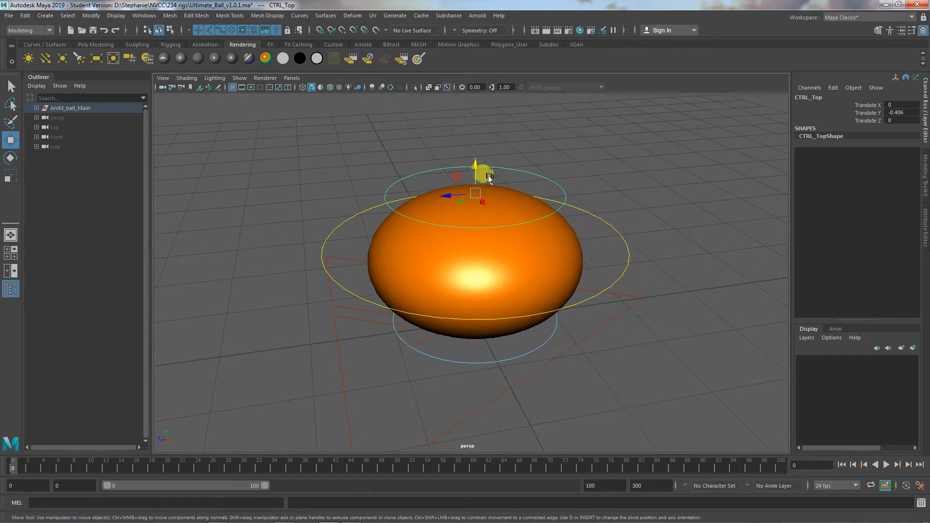
pyautogui.moveTo(479, 166); pyautogui.dragTo(475, 104)
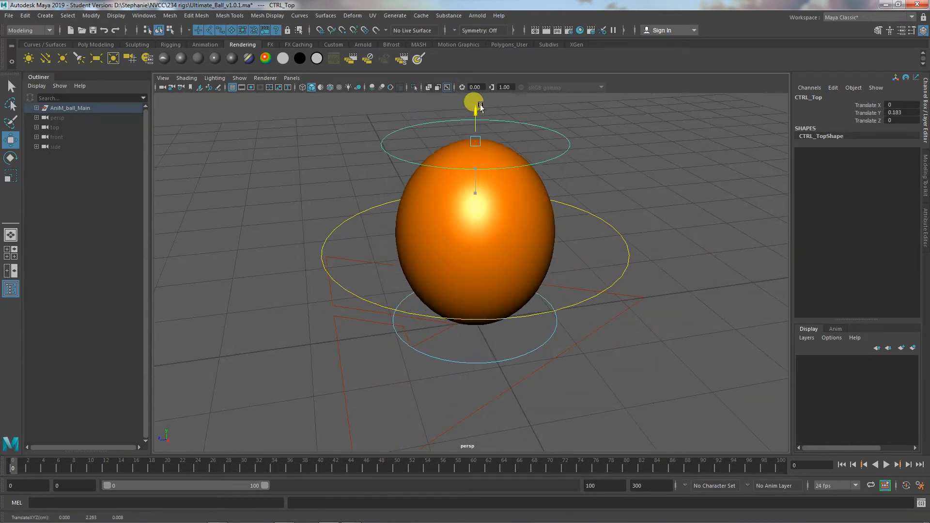
pyautogui.moveTo(474, 104); pyautogui.dragTo(534, 326)
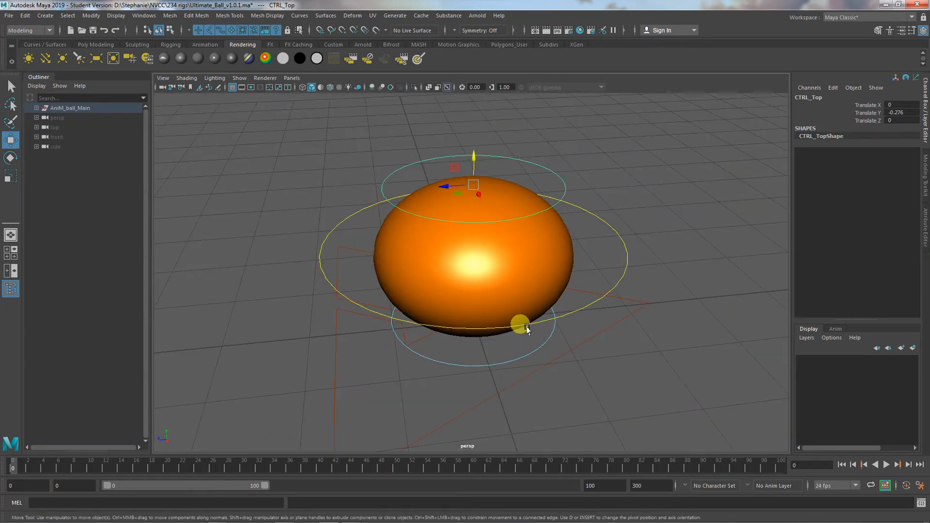
pyautogui.moveTo(520, 325); pyautogui.dragTo(546, 322)
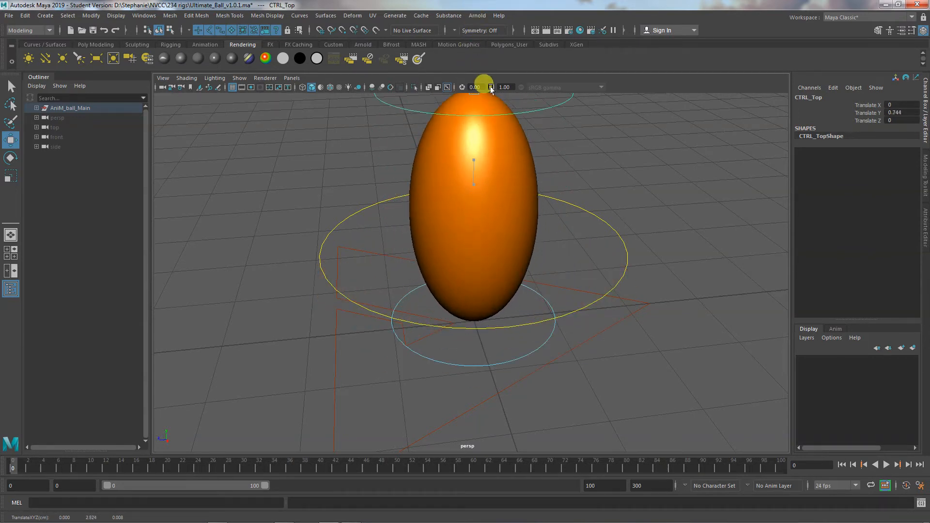
pyautogui.press('ctrl+z')
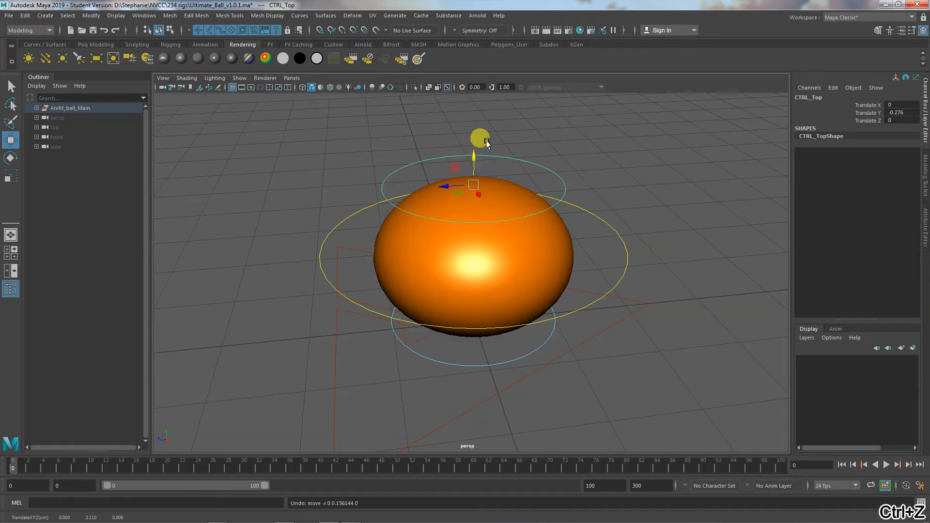
pyautogui.moveTo(487, 144); pyautogui.dragTo(567, 335)
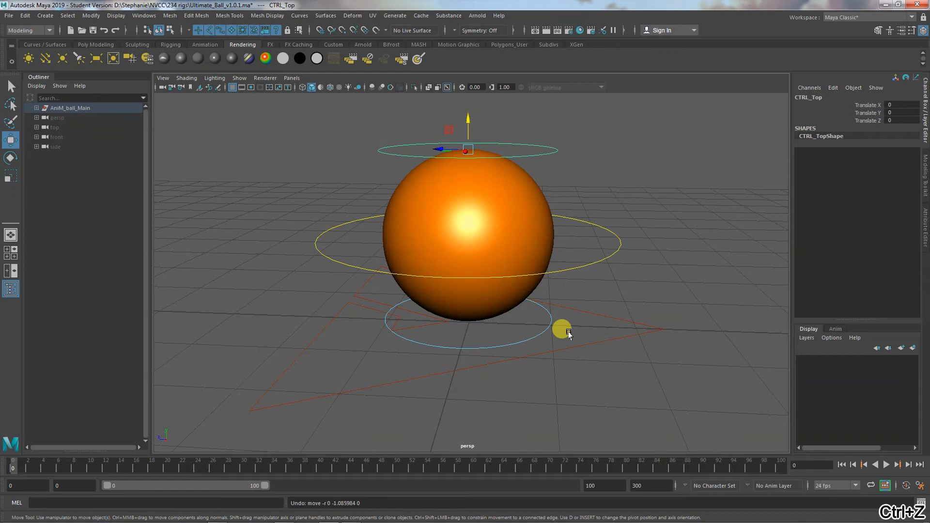
pyautogui.click(561, 329)
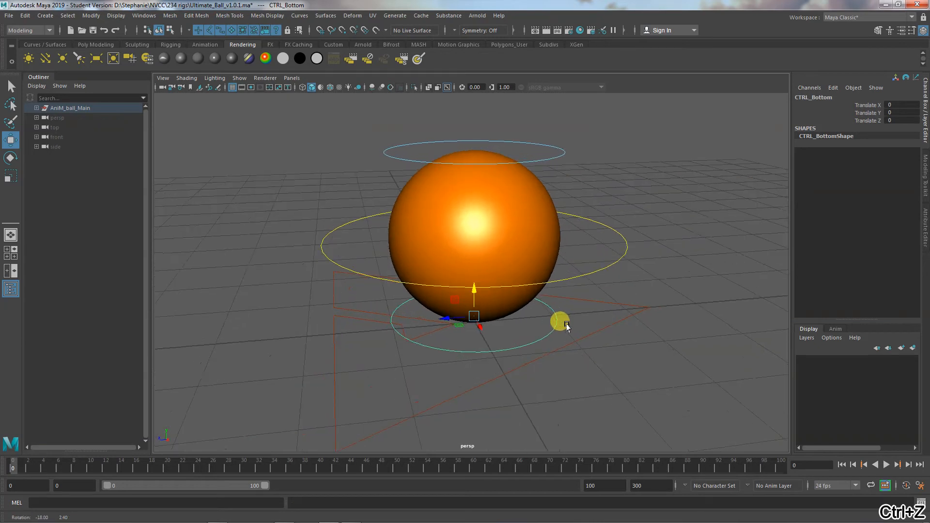
pyautogui.moveTo(559, 321); pyautogui.dragTo(531, 148)
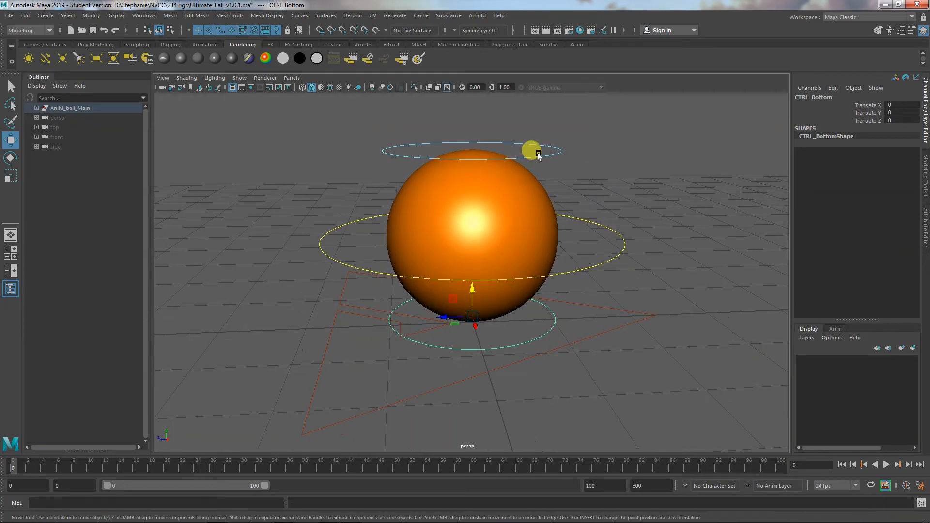
pyautogui.moveTo(530, 151); pyautogui.dragTo(463, 174)
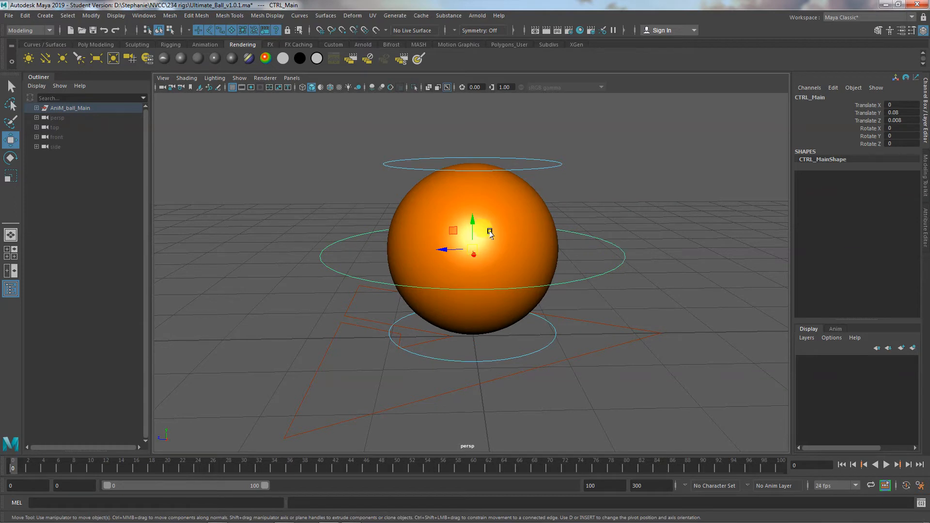
pyautogui.moveTo(489, 231); pyautogui.dragTo(506, 268)
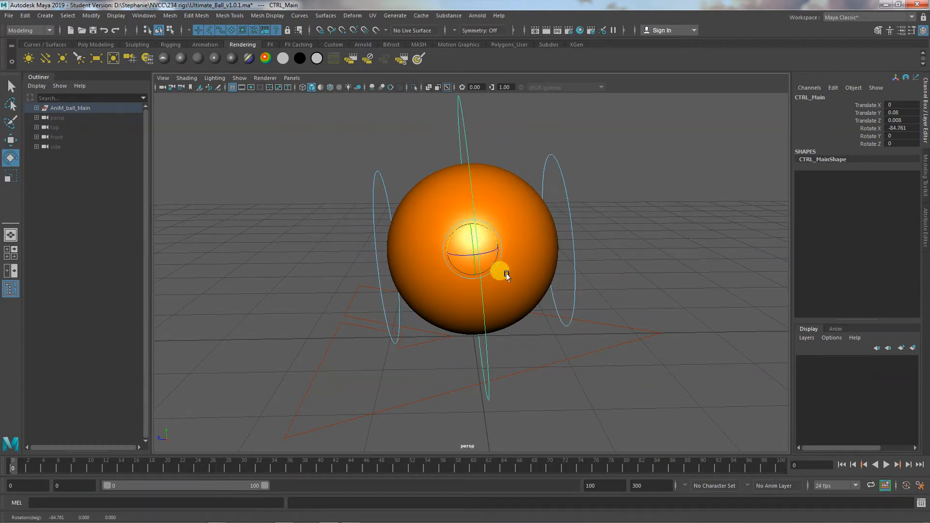
pyautogui.moveTo(506, 269); pyautogui.dragTo(474, 249)
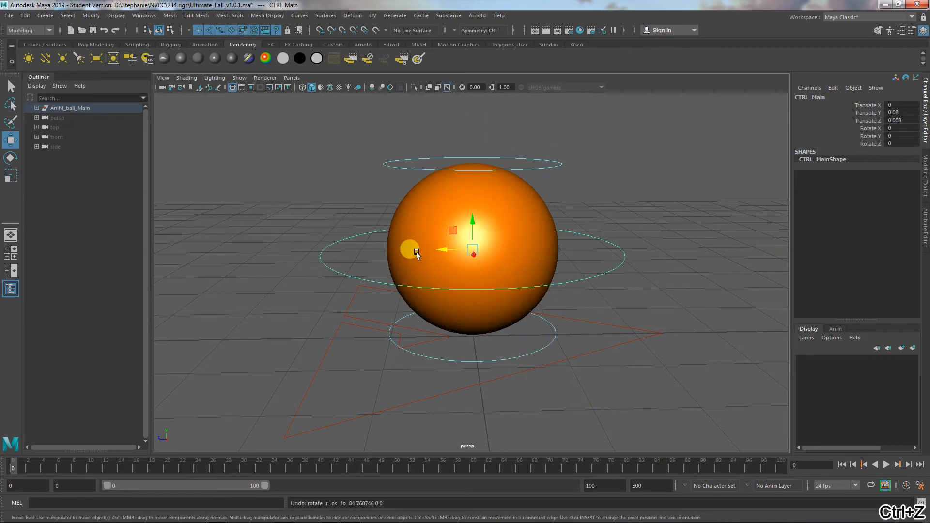
pyautogui.moveTo(416, 252); pyautogui.dragTo(561, 330)
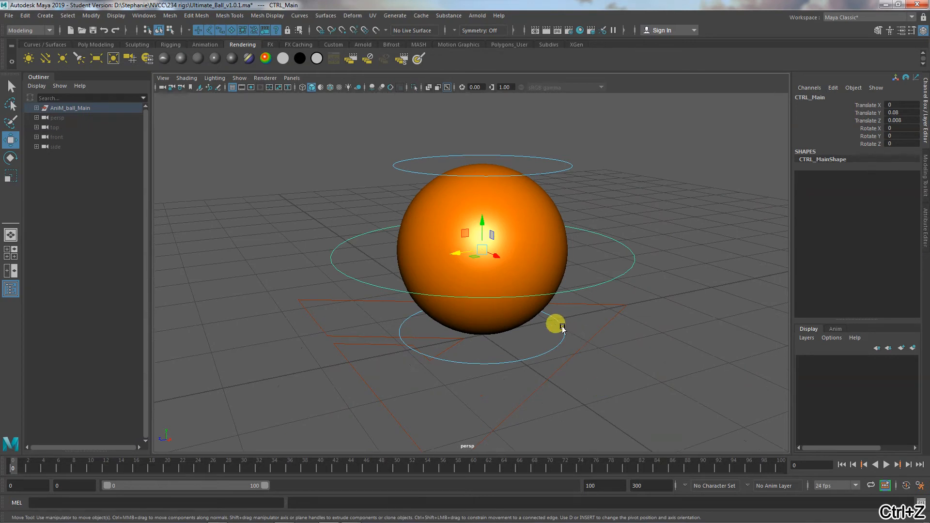
pyautogui.click(558, 327)
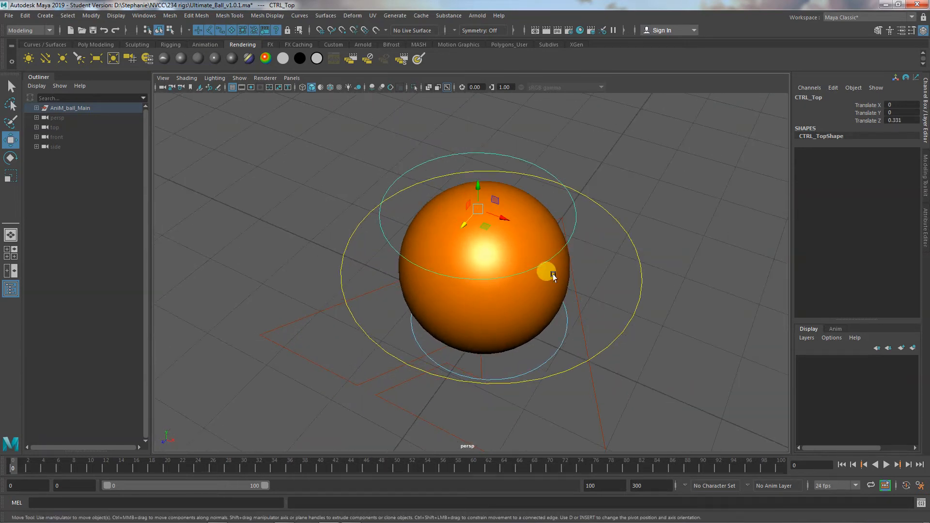
pyautogui.moveTo(551, 274); pyautogui.dragTo(515, 237)
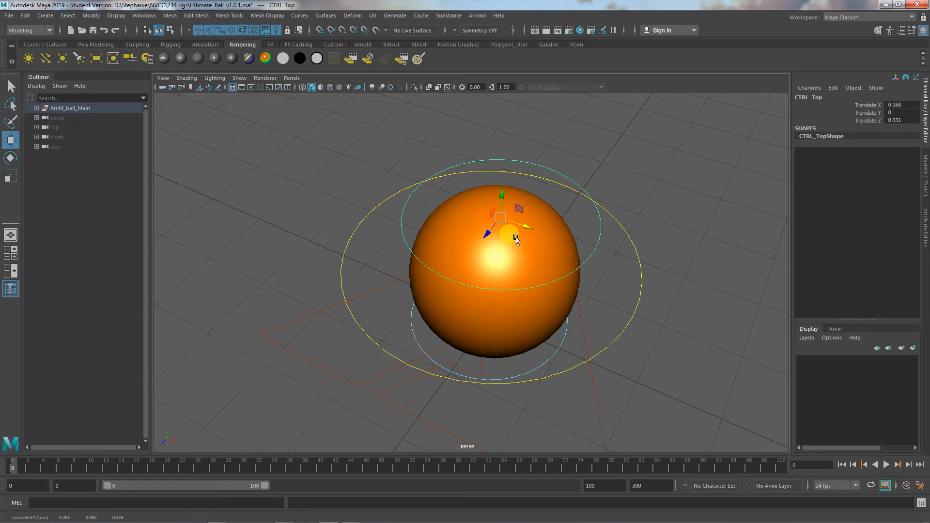
pyautogui.press('ctrl+z')
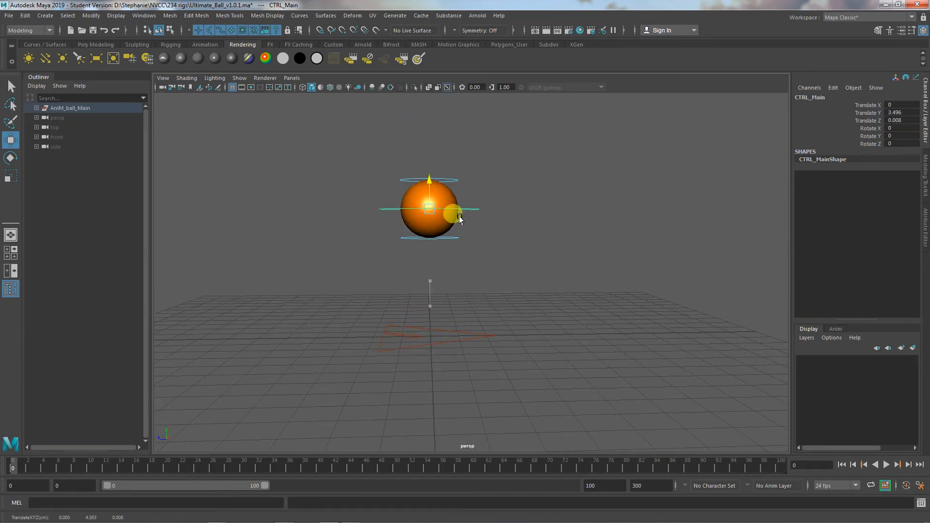
pyautogui.moveTo(459, 220); pyautogui.dragTo(430, 246)
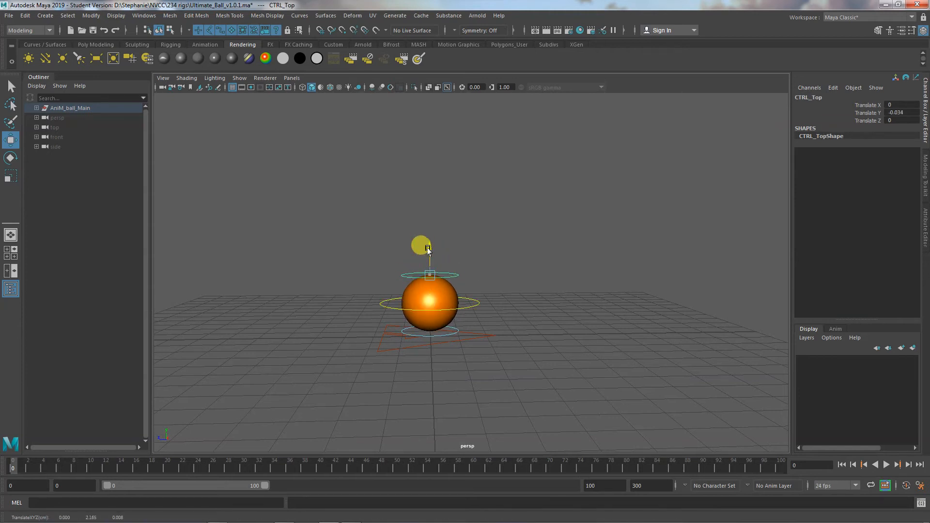
pyautogui.moveTo(429, 252); pyautogui.dragTo(447, 214)
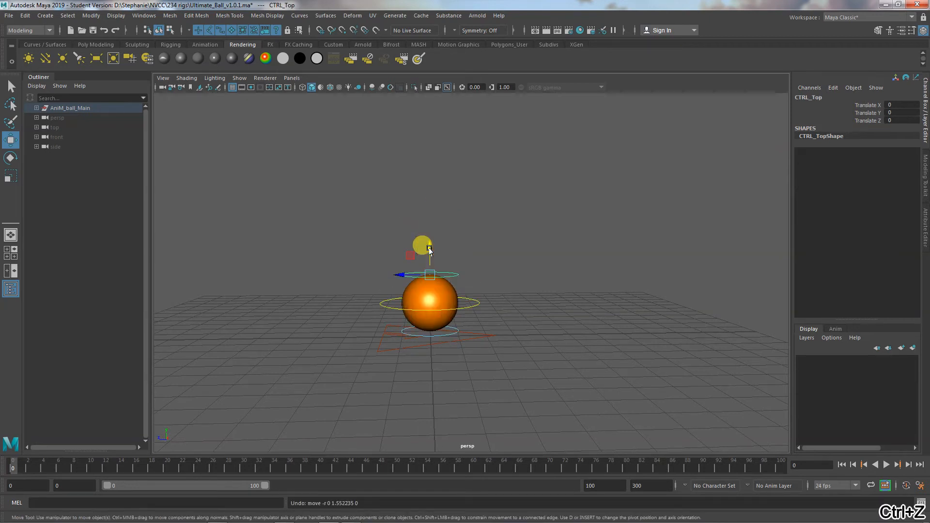
pyautogui.moveTo(421, 246); pyautogui.dragTo(425, 253)
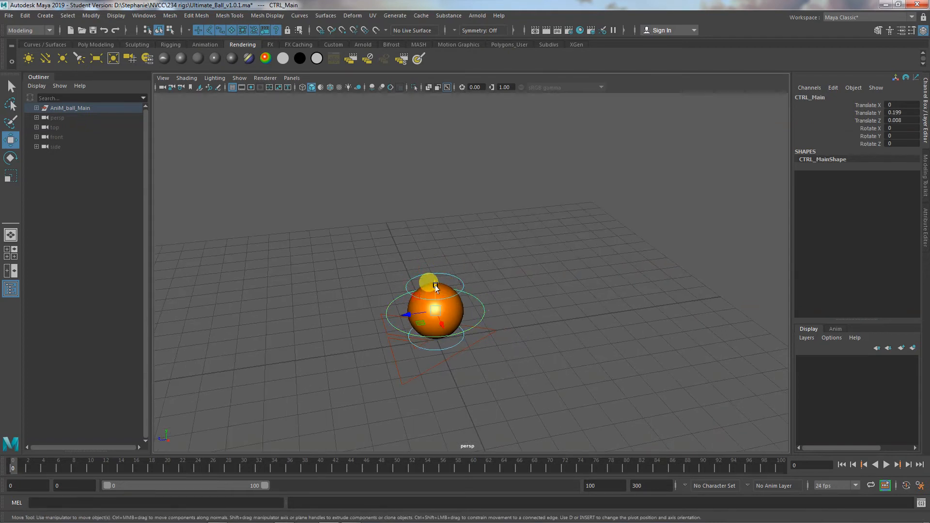
# Step: Slide the ball right then across to the left with CTRL_Main
pyautogui.moveTo(429, 282); pyautogui.dragTo(428, 258)
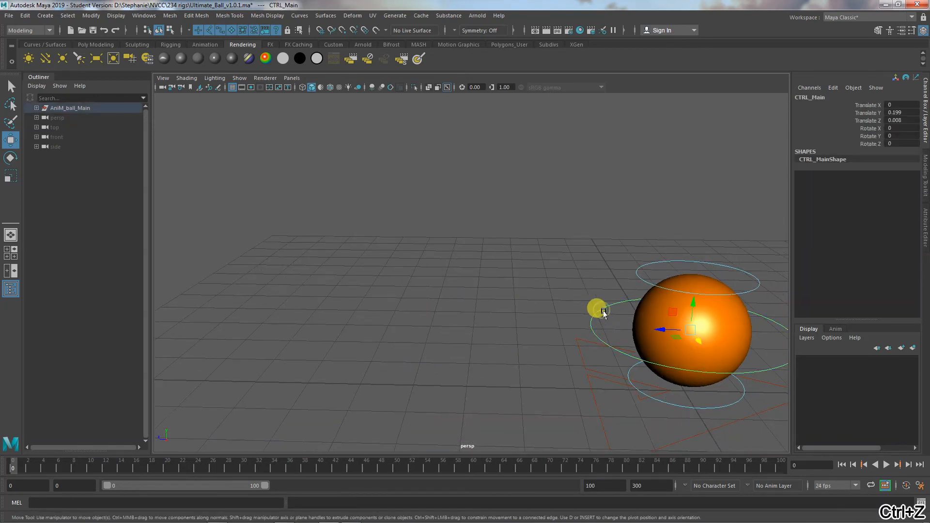
pyautogui.moveTo(601, 311); pyautogui.dragTo(266, 342)
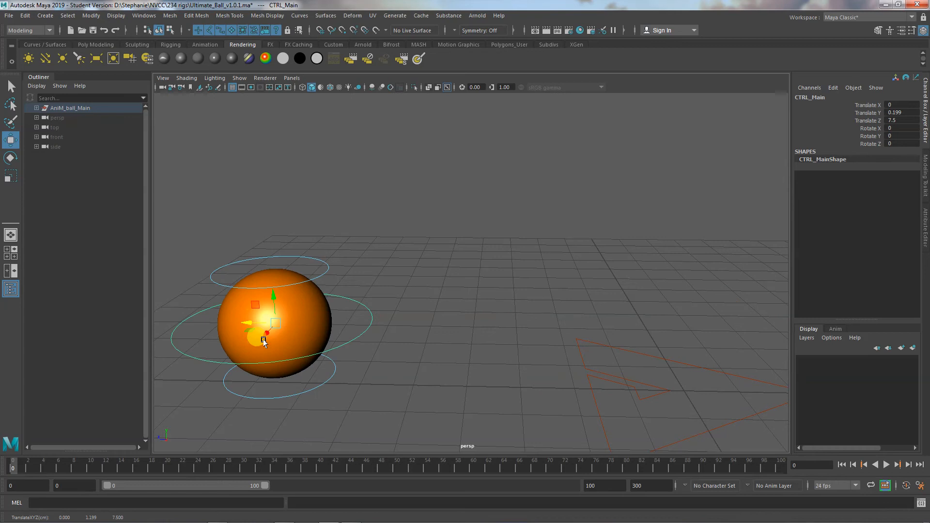
pyautogui.moveTo(264, 340); pyautogui.dragTo(353, 238)
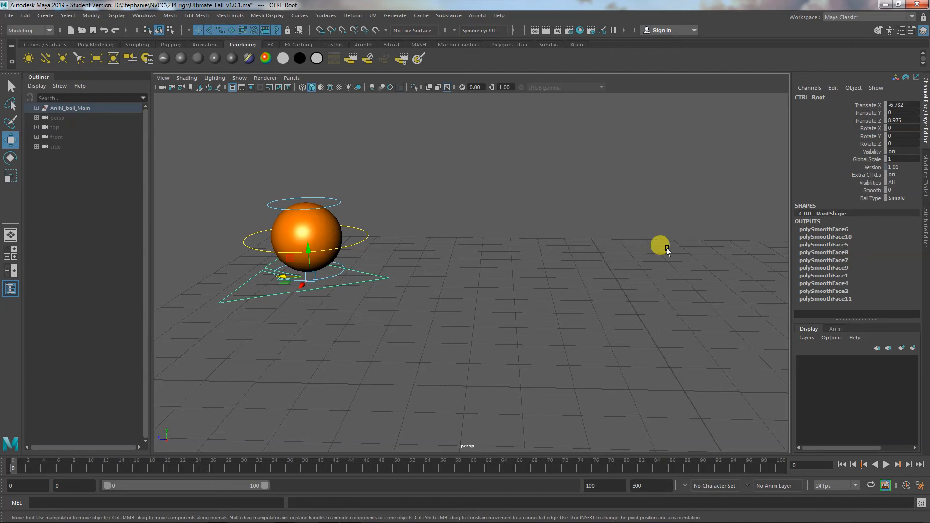
# Step: Move the whole rig with CTRL_Root and turn it about 54 degrees in Y
pyautogui.moveTo(660, 246); pyautogui.dragTo(406, 313)
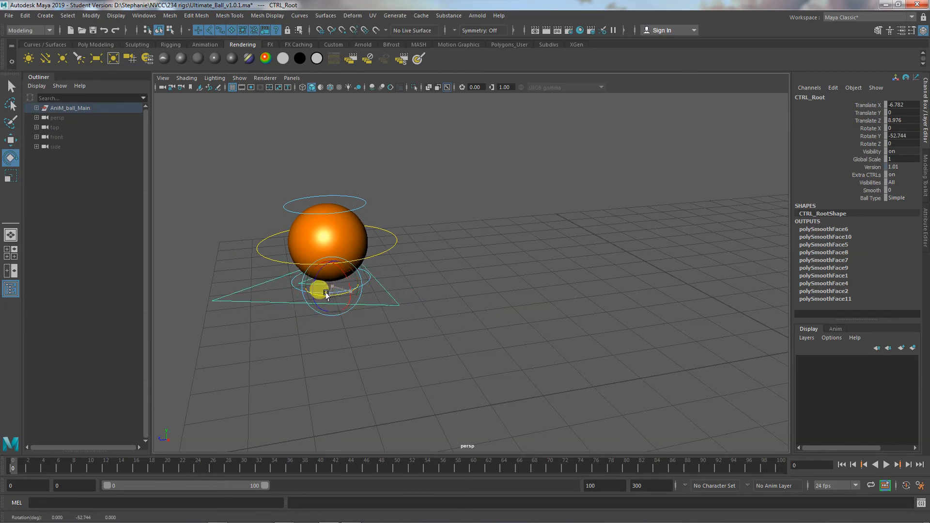
pyautogui.moveTo(330, 291); pyautogui.dragTo(326, 295)
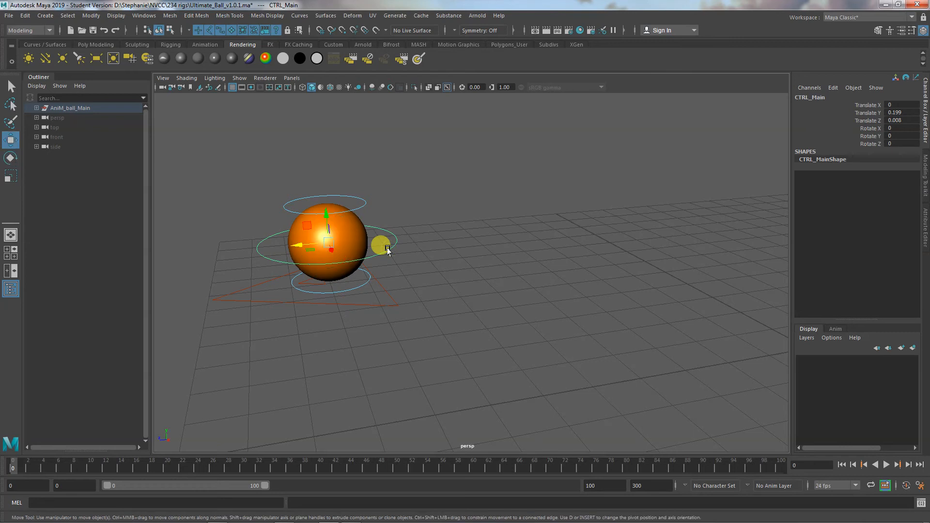
pyautogui.moveTo(380, 245); pyautogui.dragTo(314, 258)
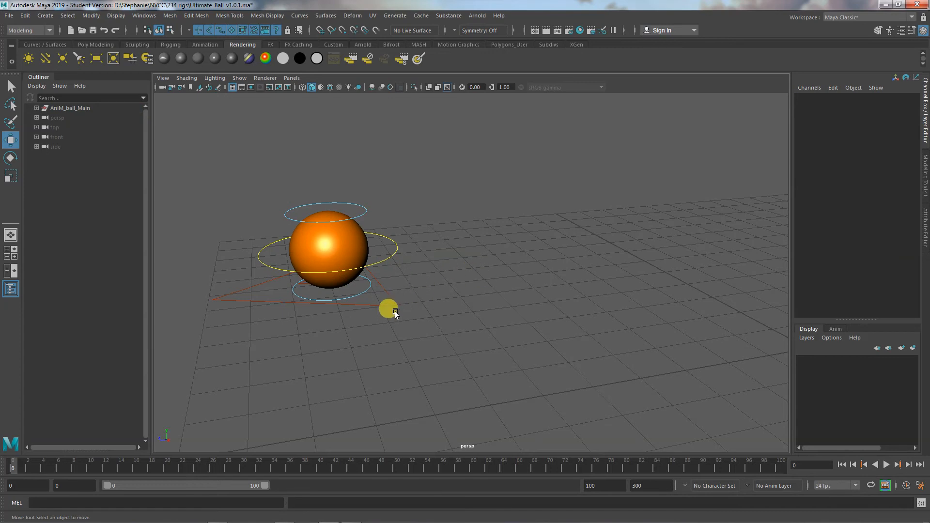
pyautogui.click(390, 310)
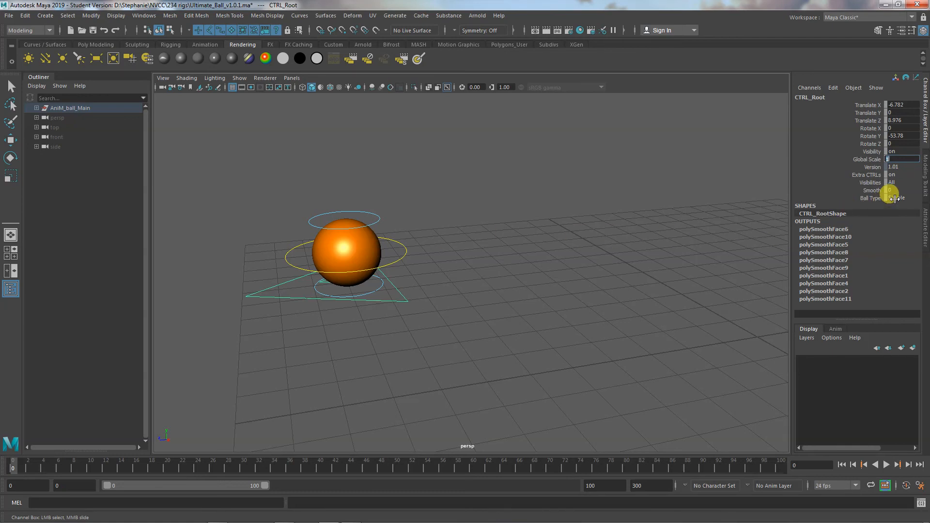
# Step: Set CTRL_Root's Ball Type attribute to Football for a black-and-white soccer ball
pyautogui.click(897, 198)
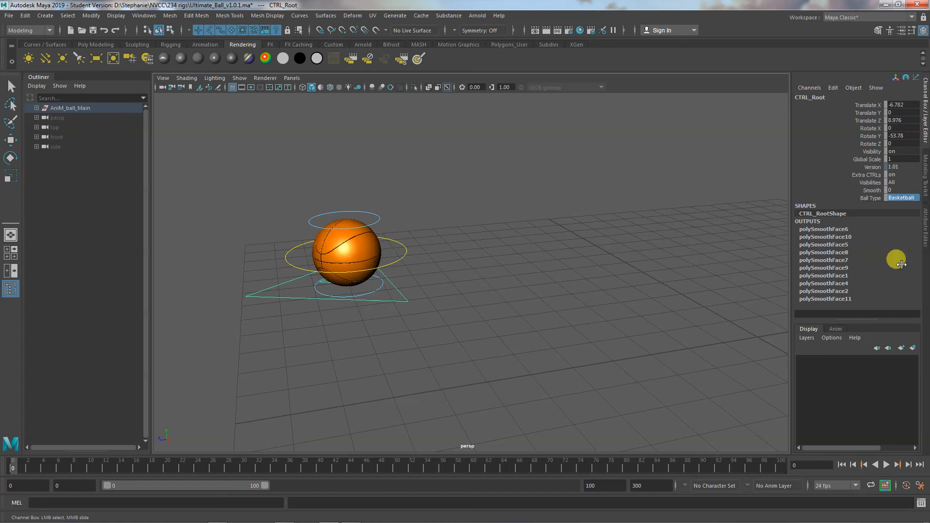
pyautogui.click(901, 198)
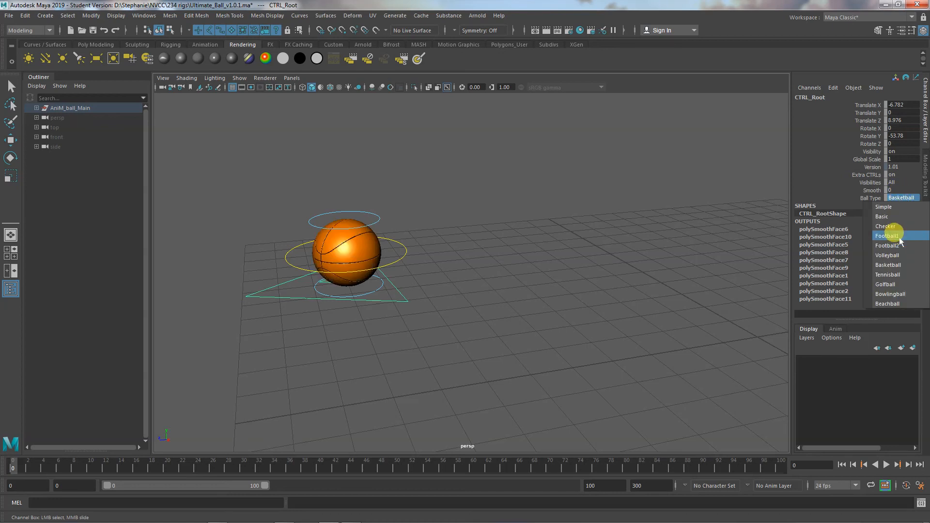
pyautogui.click(886, 234)
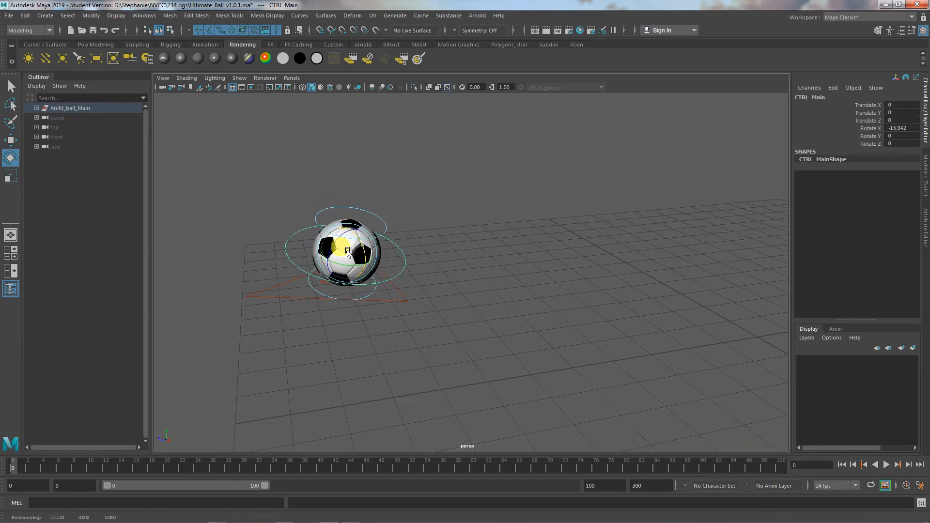
pyautogui.press('ctrl+z')
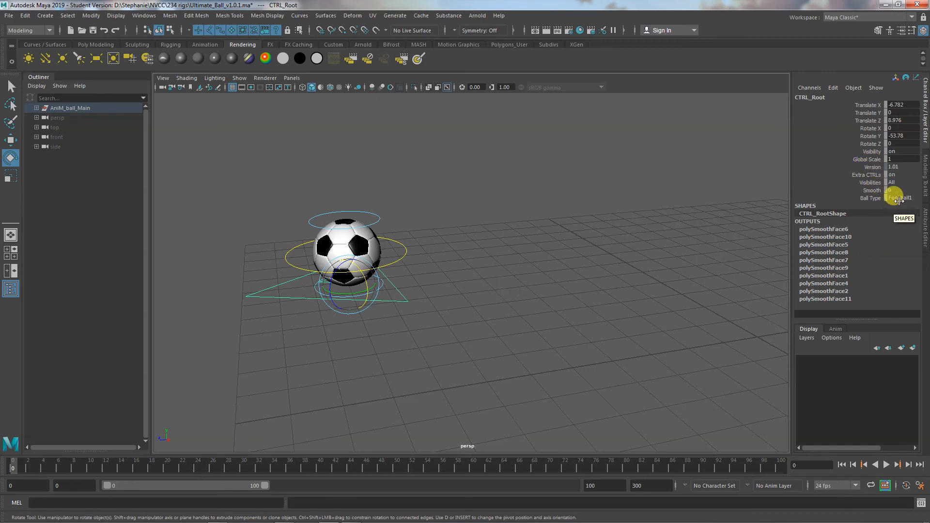
pyautogui.click(900, 197)
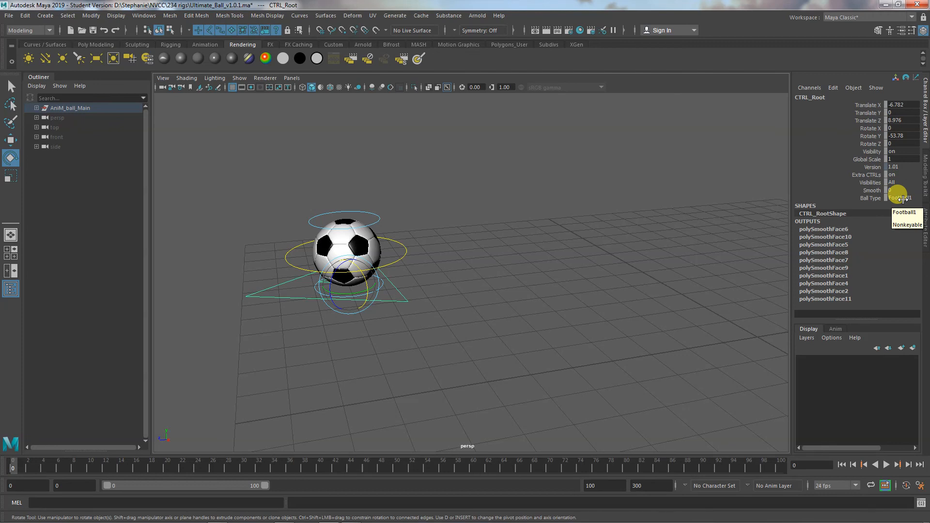
pyautogui.click(907, 212)
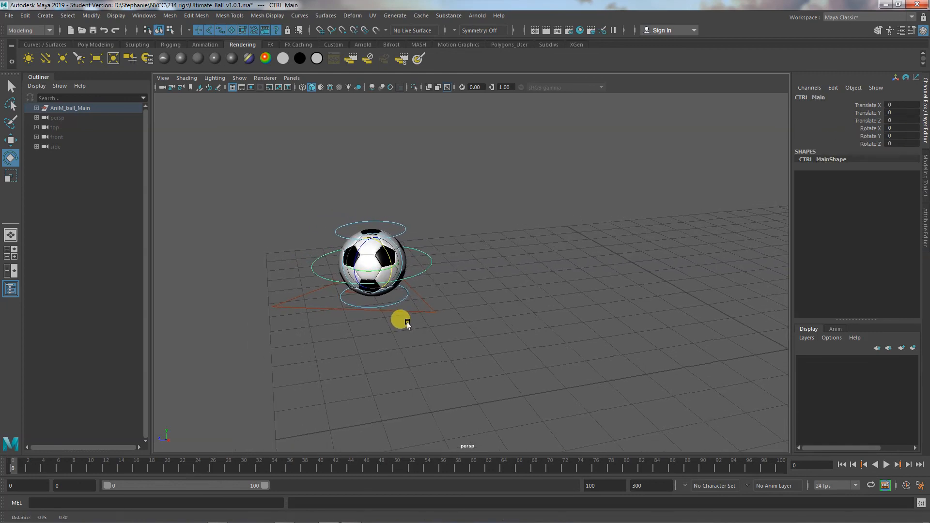
pyautogui.moveTo(400, 319); pyautogui.dragTo(448, 190)
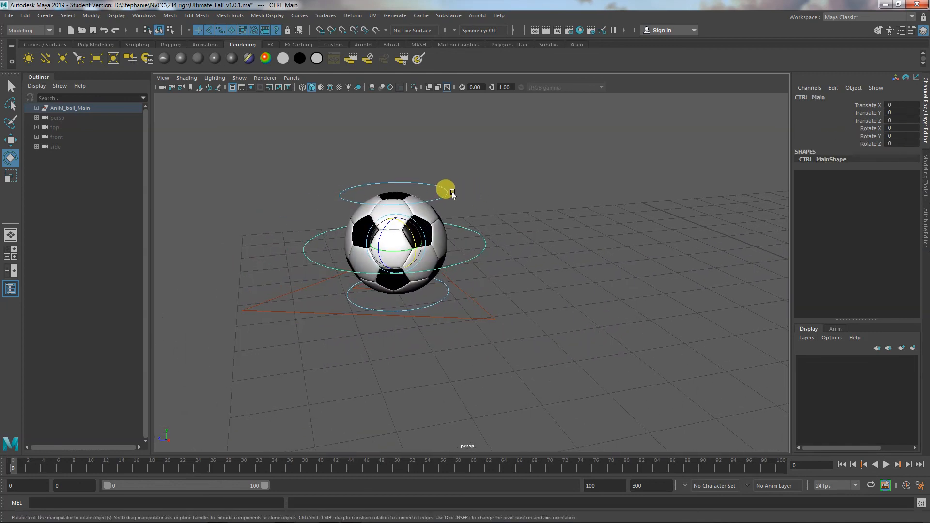
pyautogui.click(442, 296)
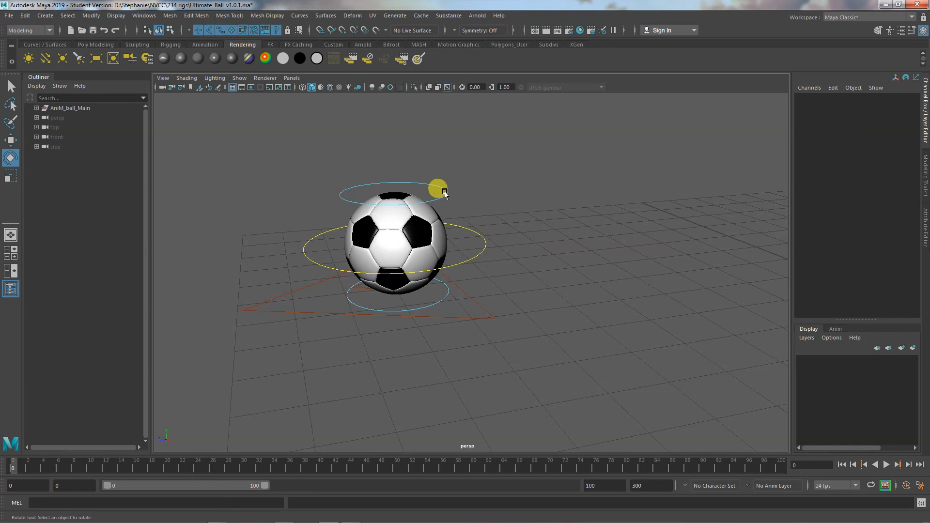
pyautogui.click(438, 189)
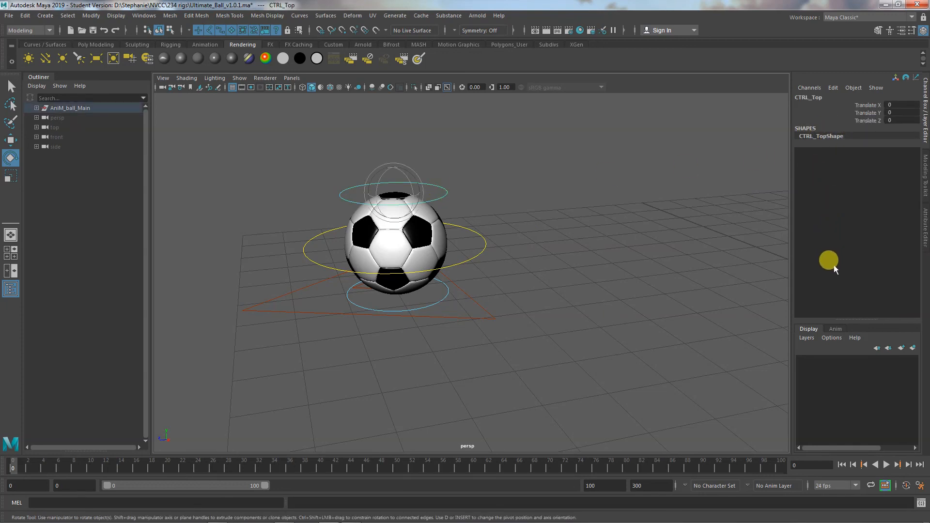
pyautogui.click(96, 45)
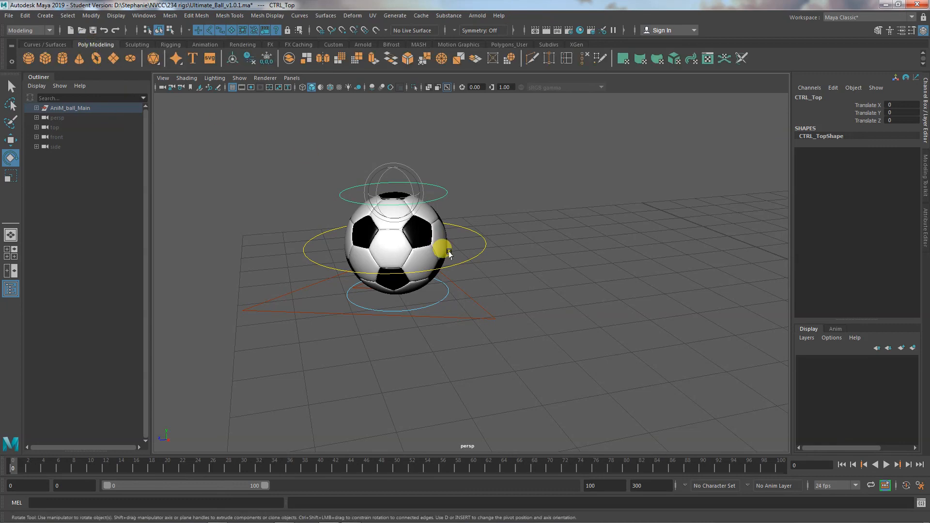